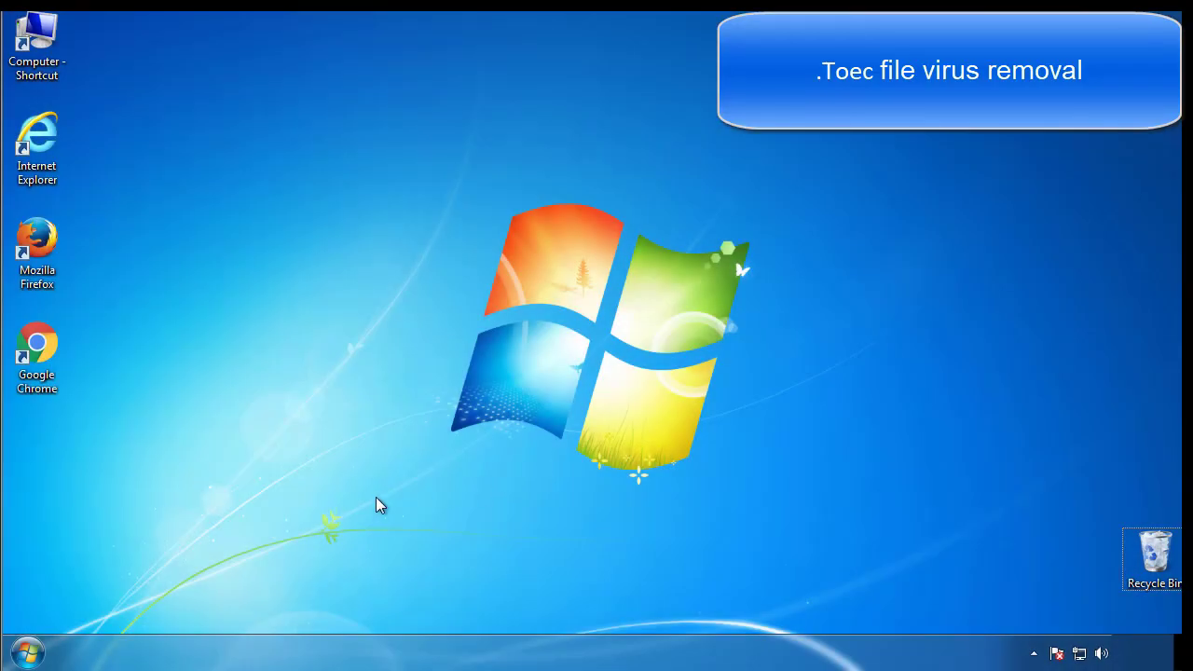
# Step: Launch msconfig, enable Safe boot (Minimal) on the Boot tab, apply it and restart
pyautogui.click(24, 649)
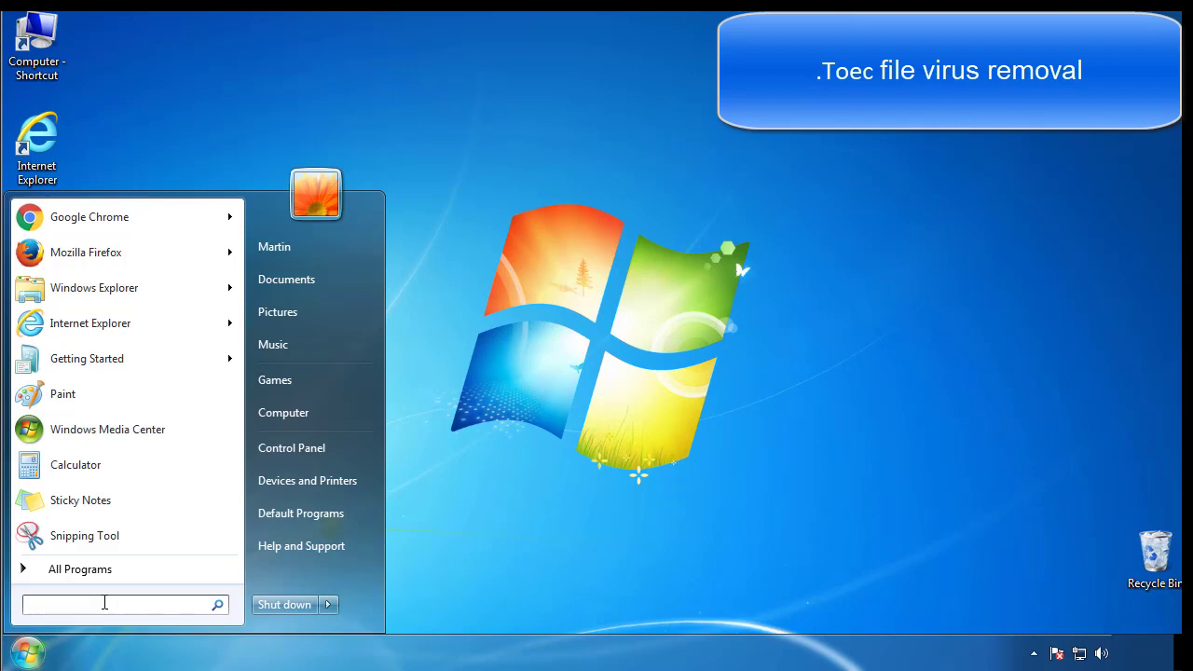
pyautogui.write('mscon')
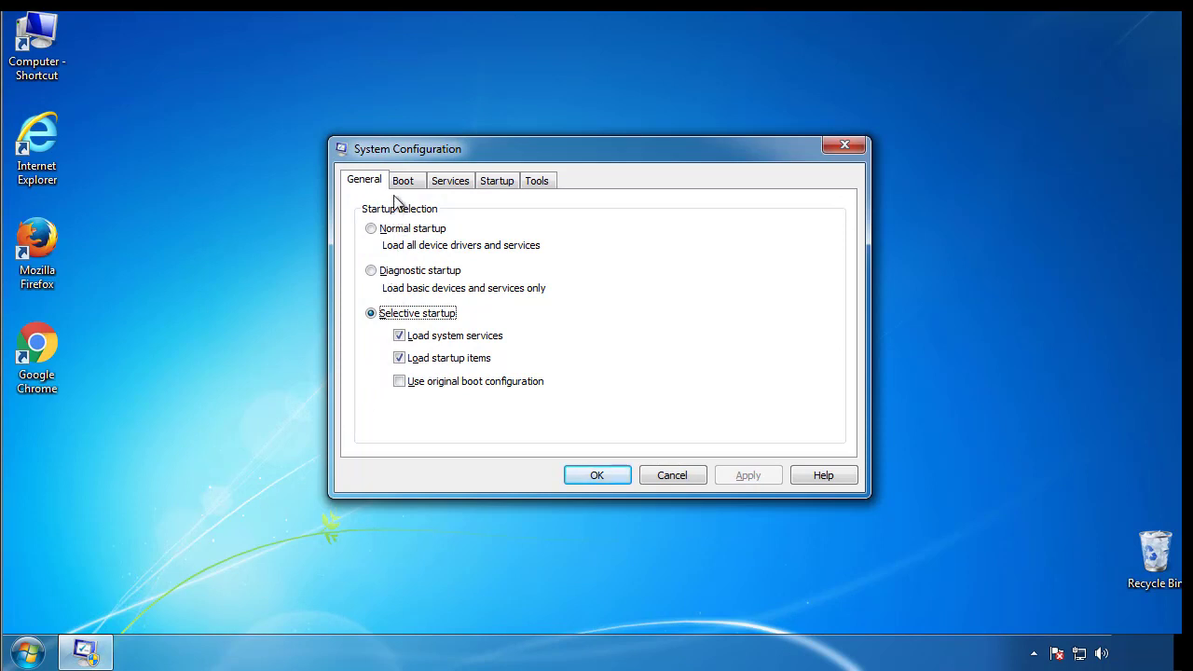
pyautogui.click(403, 179)
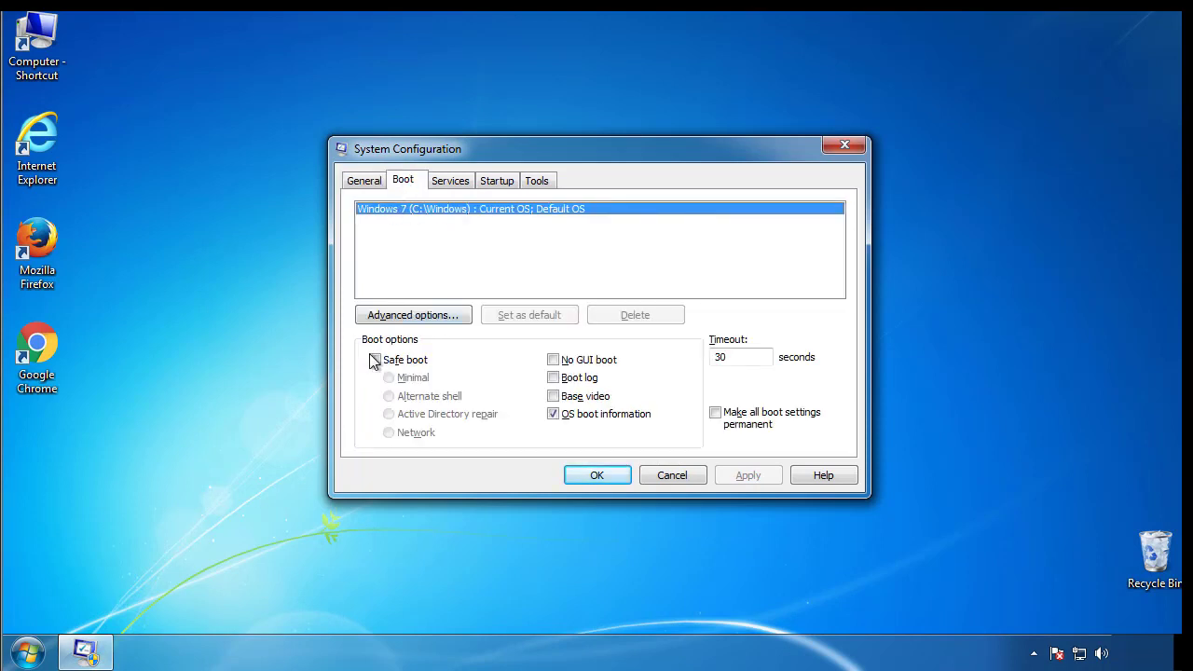
pyautogui.click(374, 359)
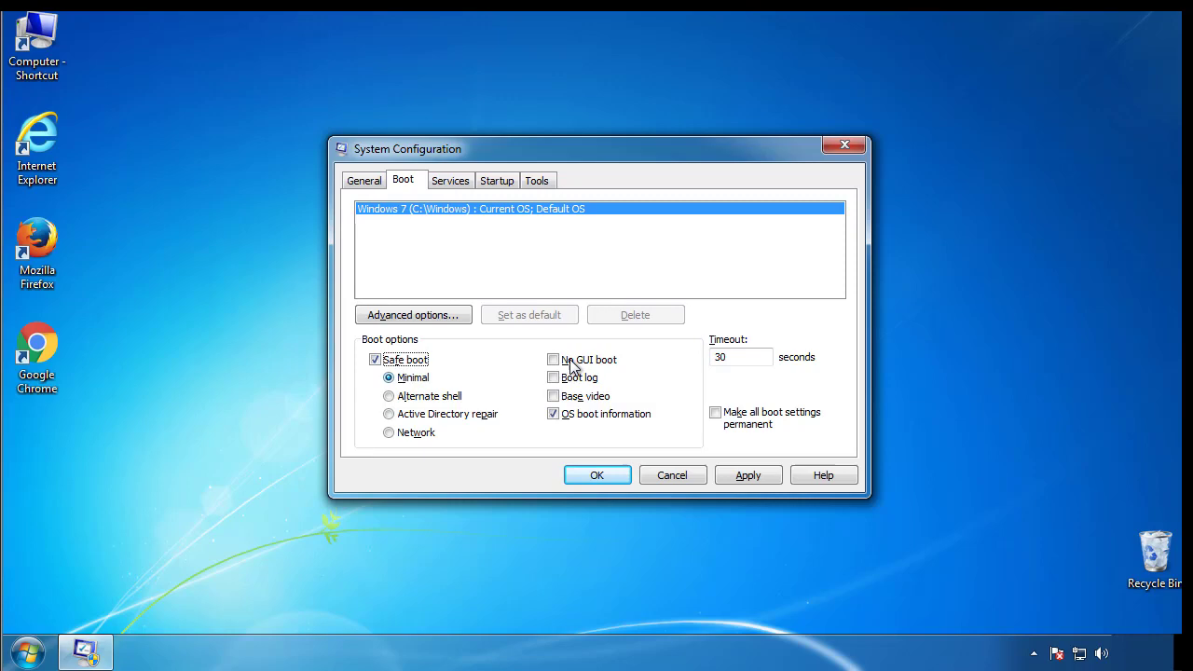
pyautogui.moveTo(608, 481)
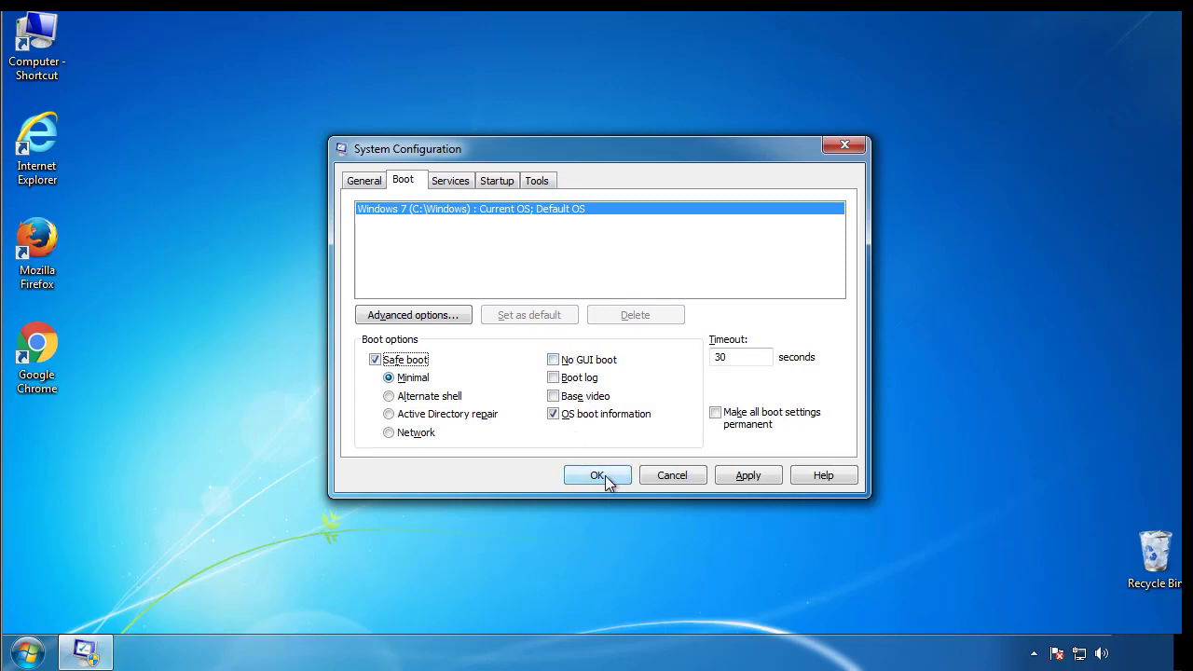
pyautogui.click(596, 475)
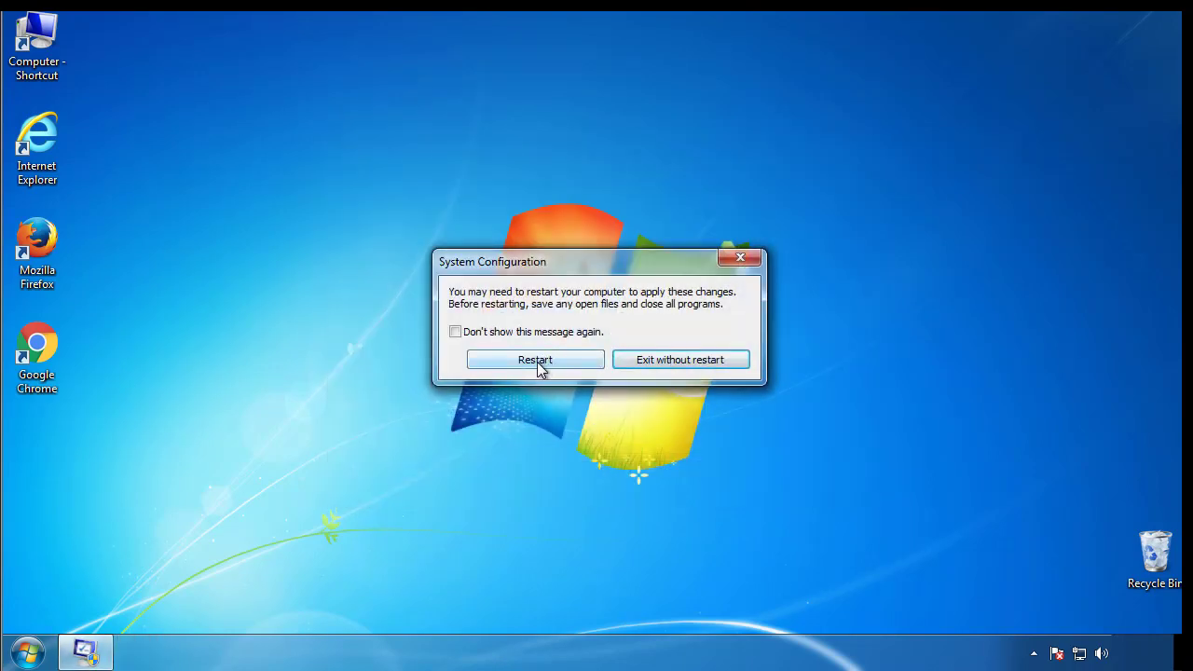
pyautogui.click(535, 358)
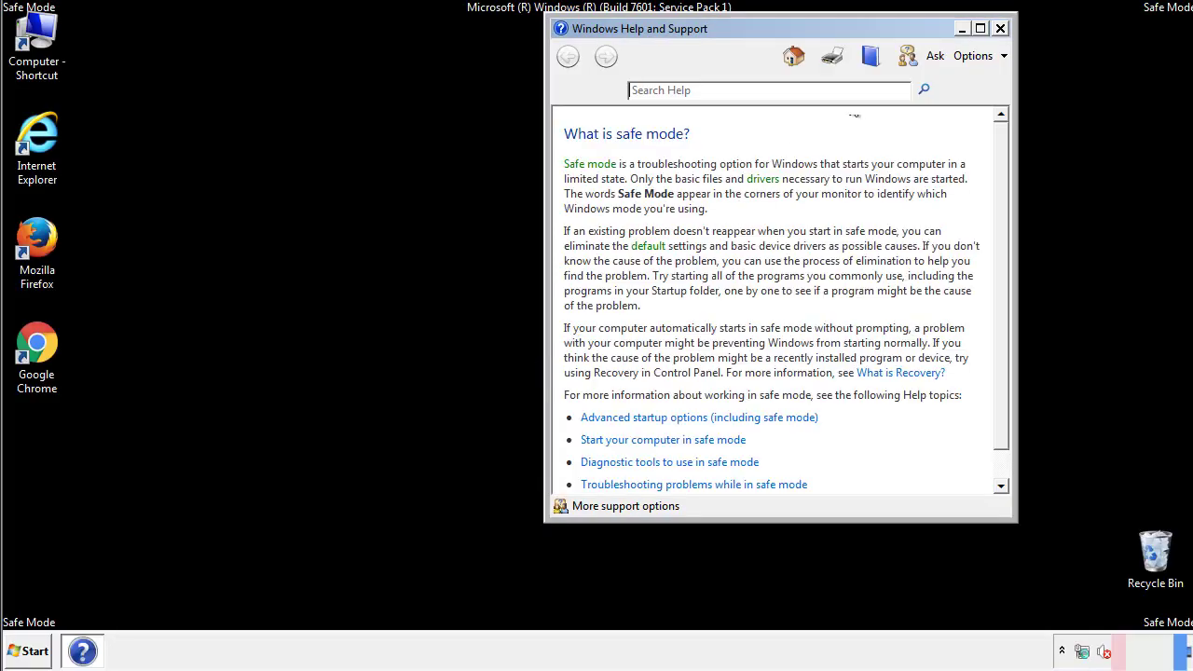
# Step: Close Help and Support, review Folder Options' View settings from Control Panel, then close the dialog
pyautogui.click(999, 28)
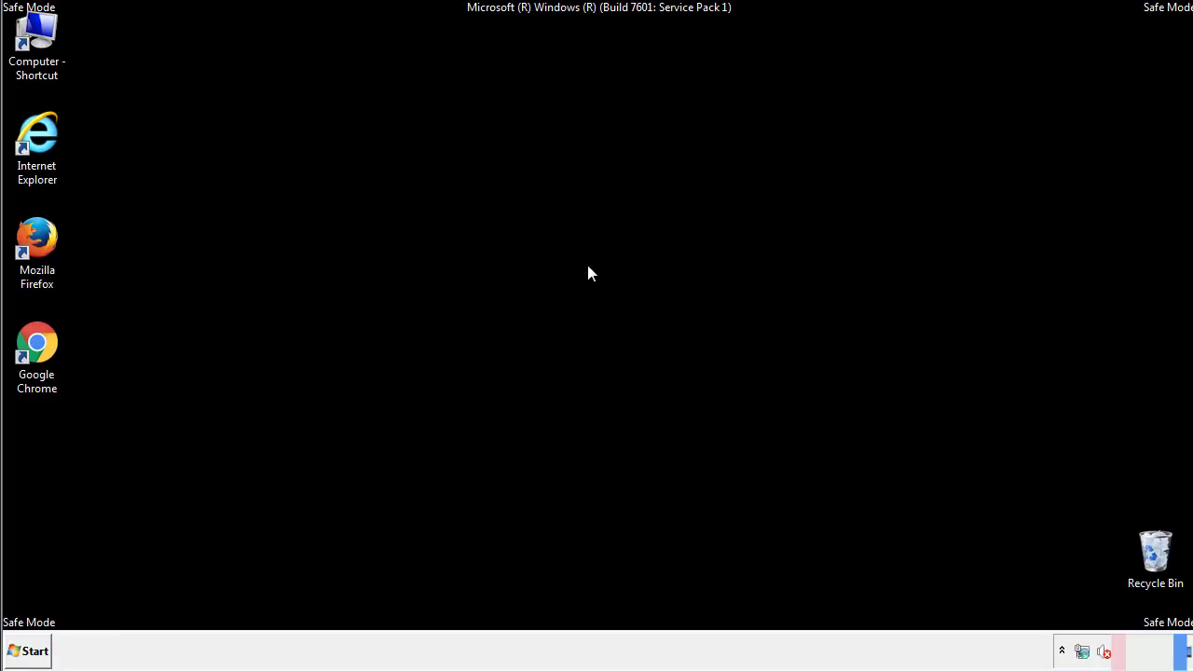
pyautogui.click(34, 649)
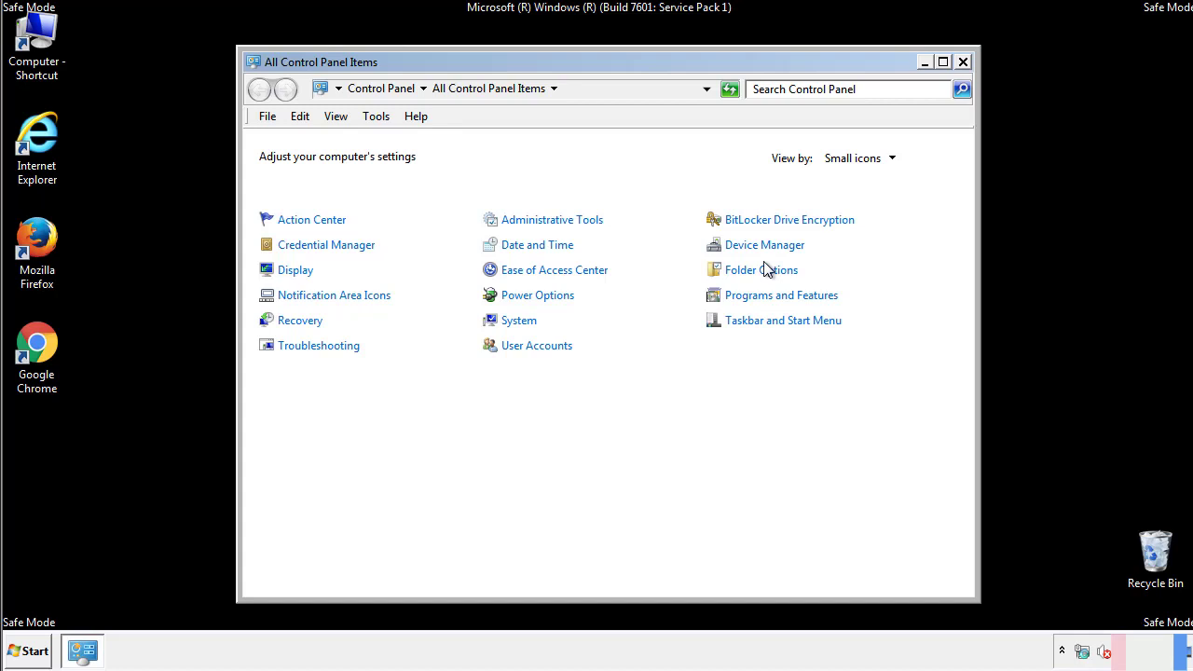
pyautogui.click(761, 268)
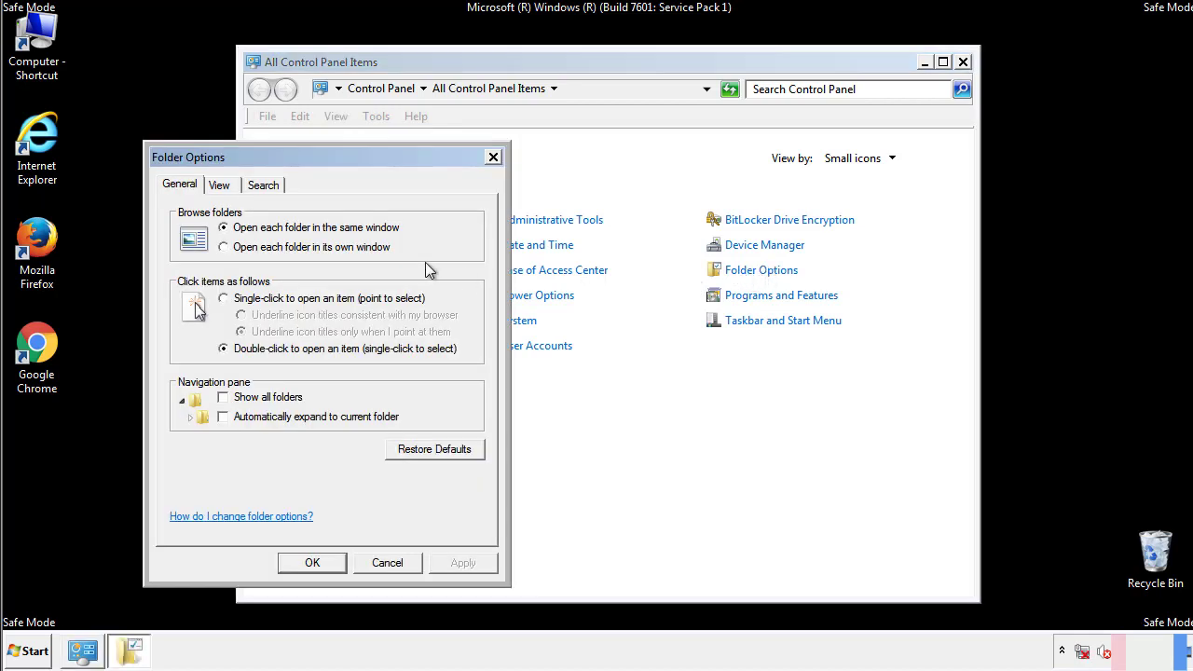
pyautogui.click(220, 185)
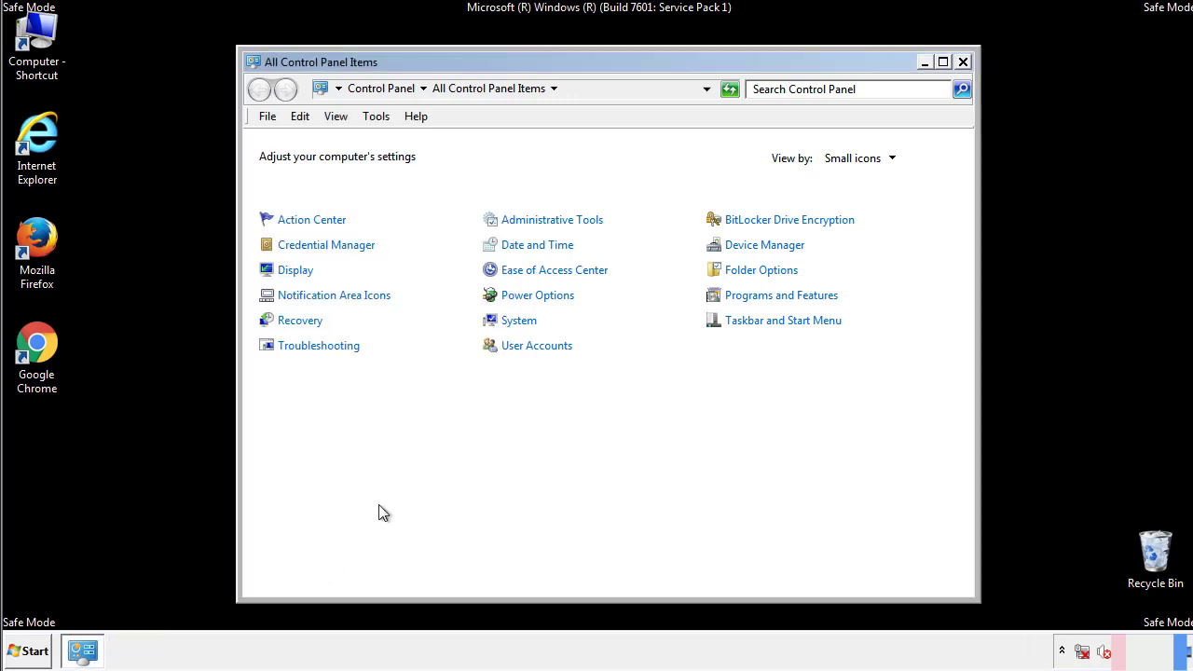
pyautogui.click(962, 60)
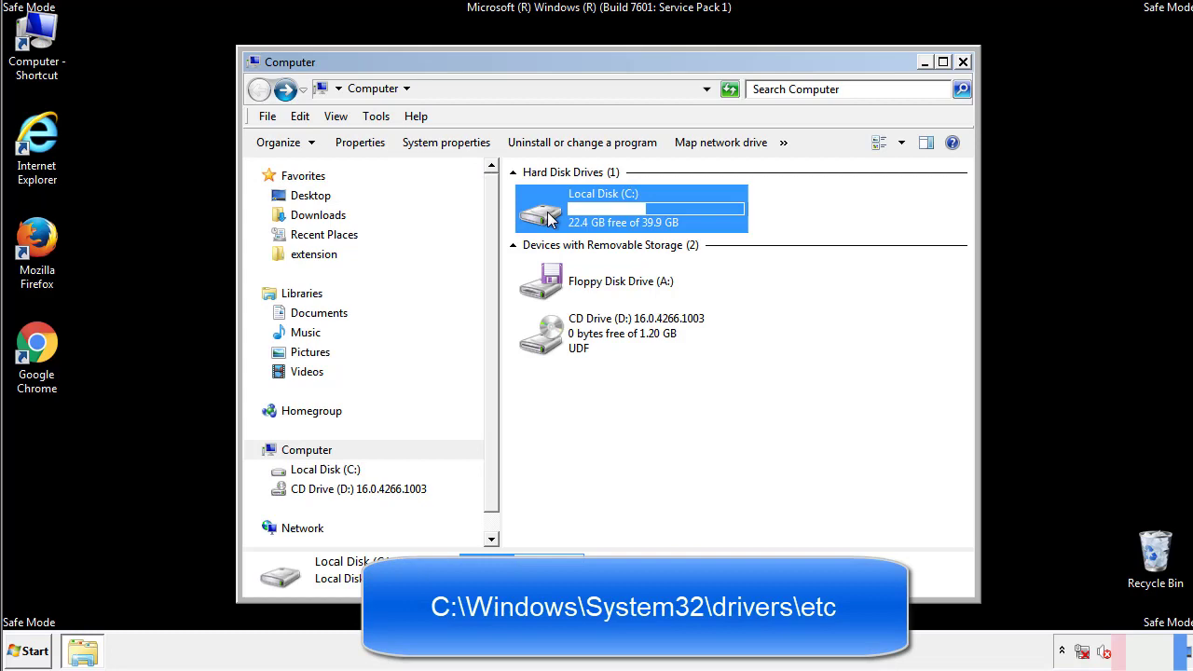
# Step: Browse Local Disk (C:) to Windows\System32\drivers\etc and open the hosts file with Notepad
pyautogui.doubleClick(541, 208)
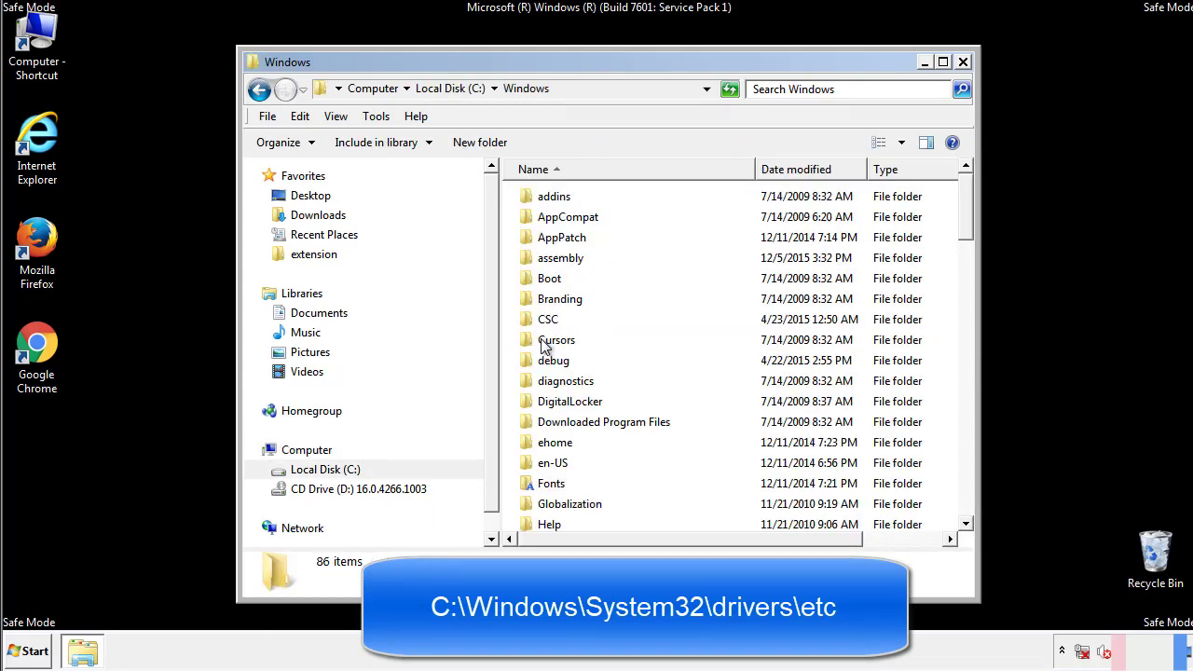
pyautogui.scroll(-3)
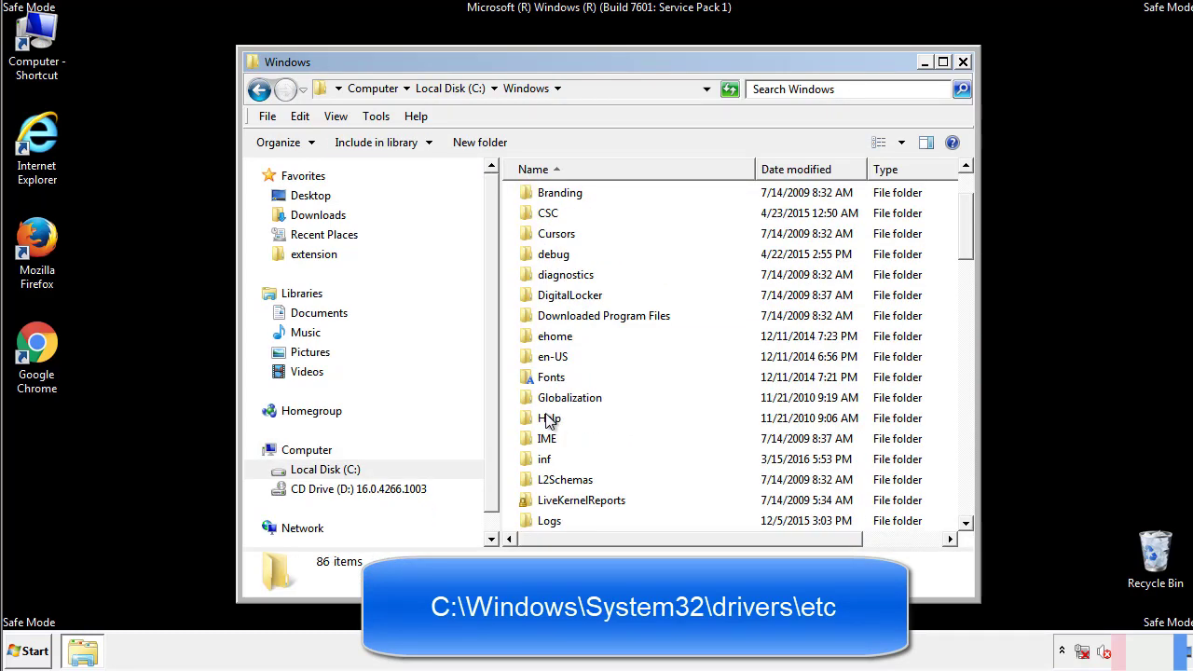
pyautogui.scroll(-3)
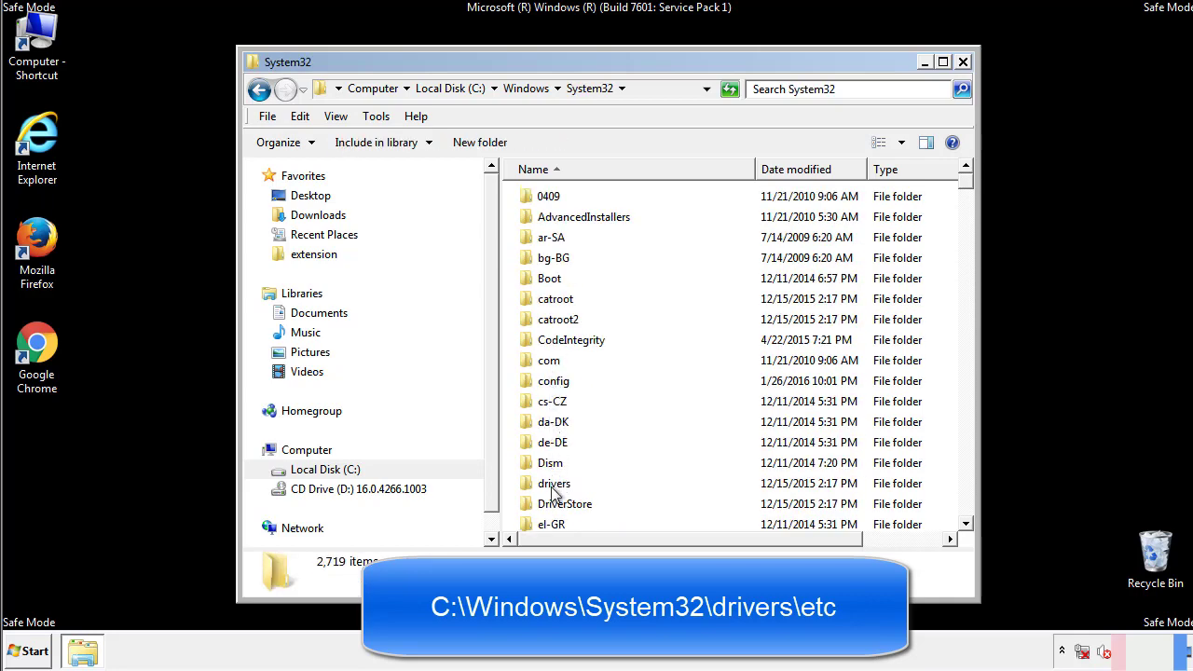
pyautogui.doubleClick(556, 482)
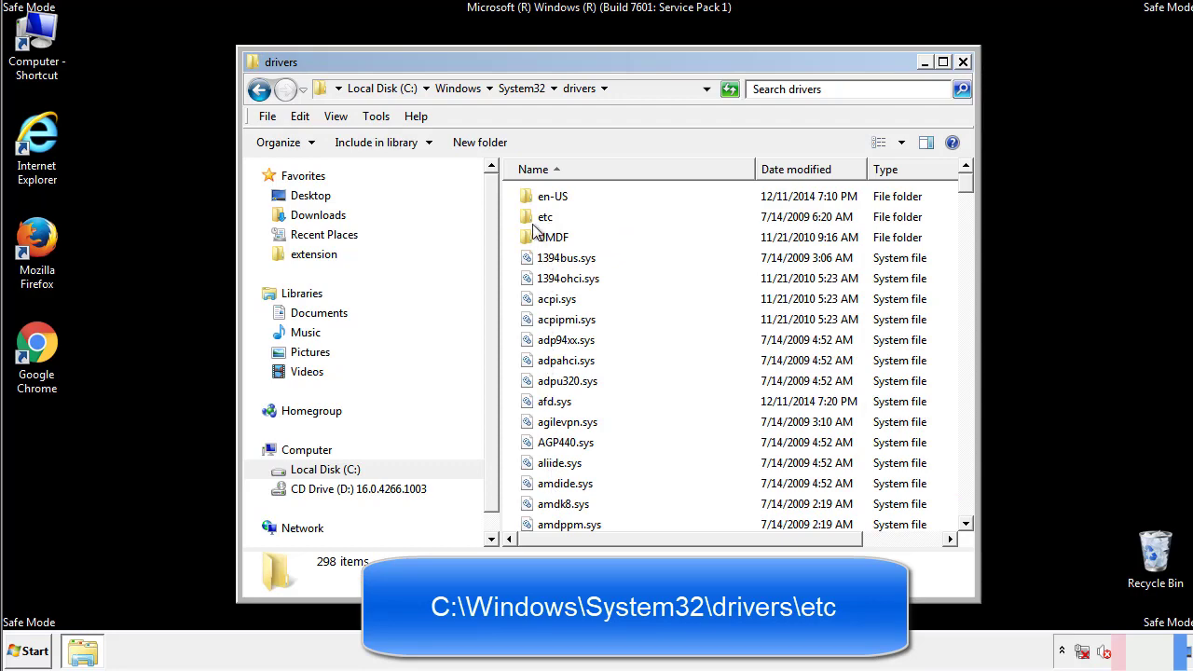
pyautogui.doubleClick(544, 217)
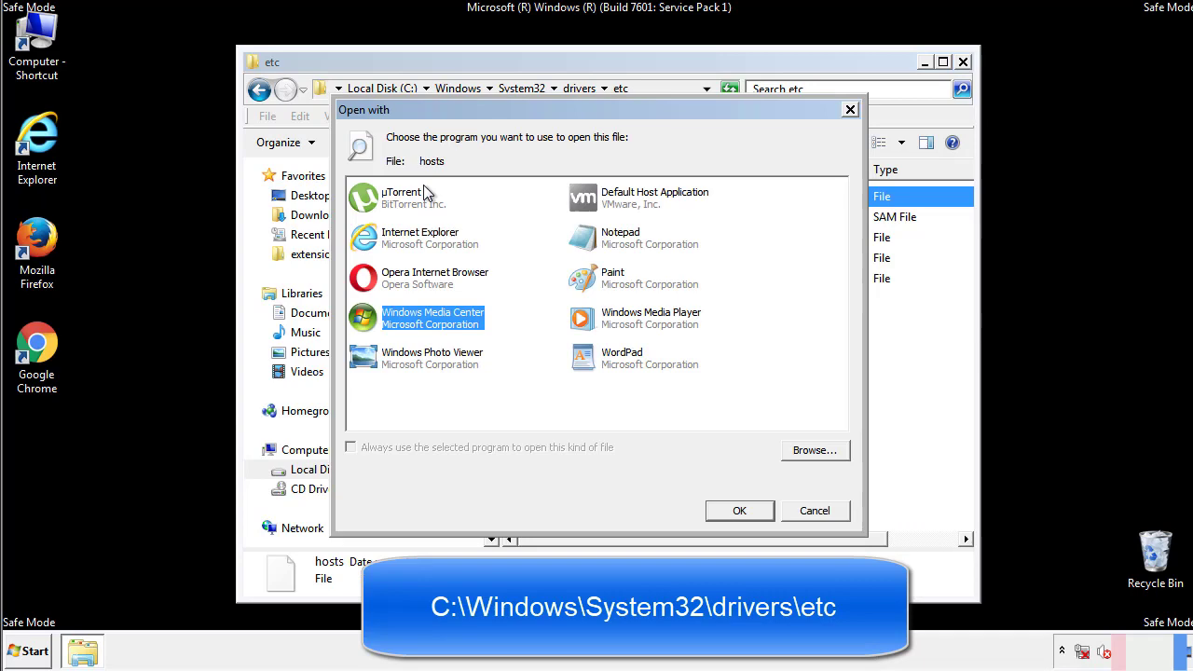
pyautogui.moveTo(606, 245)
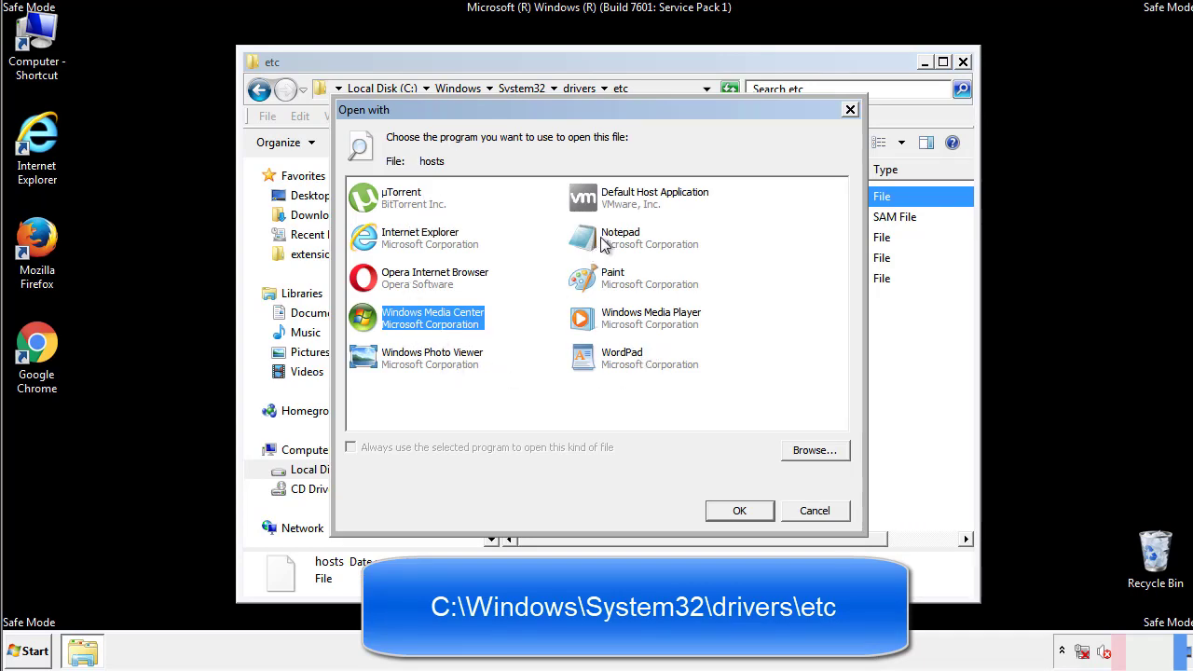
pyautogui.click(738, 511)
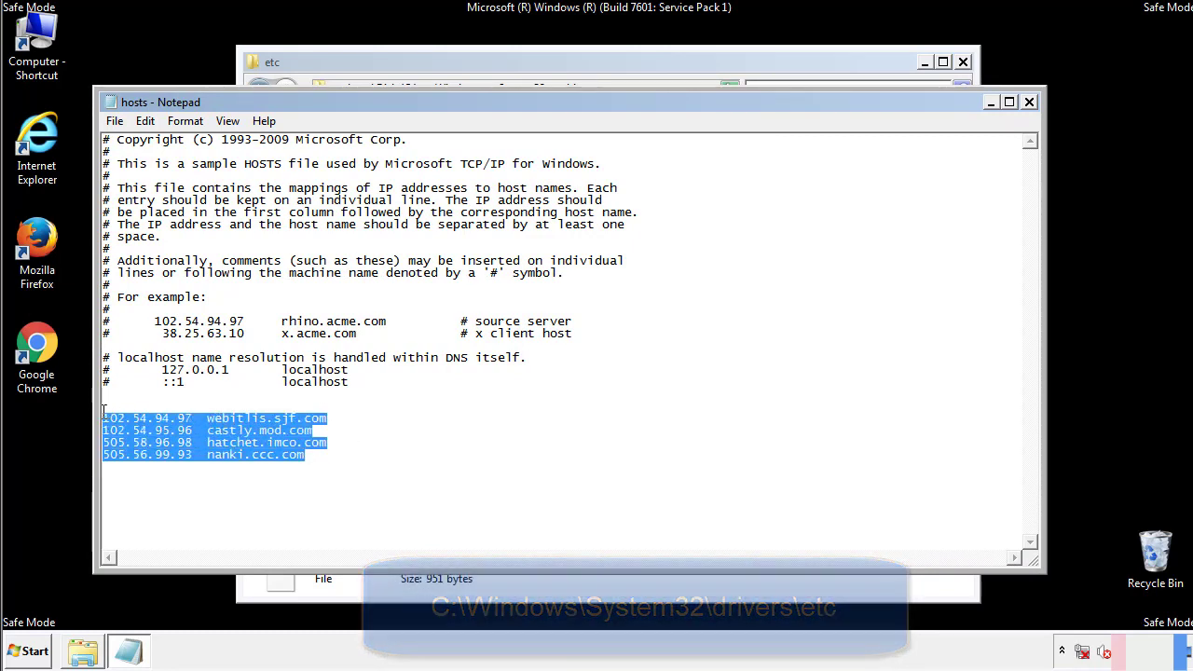
# Step: Delete the four extra host entries from the hosts file, then close Notepad and the etc folder
pyautogui.press('Delete')
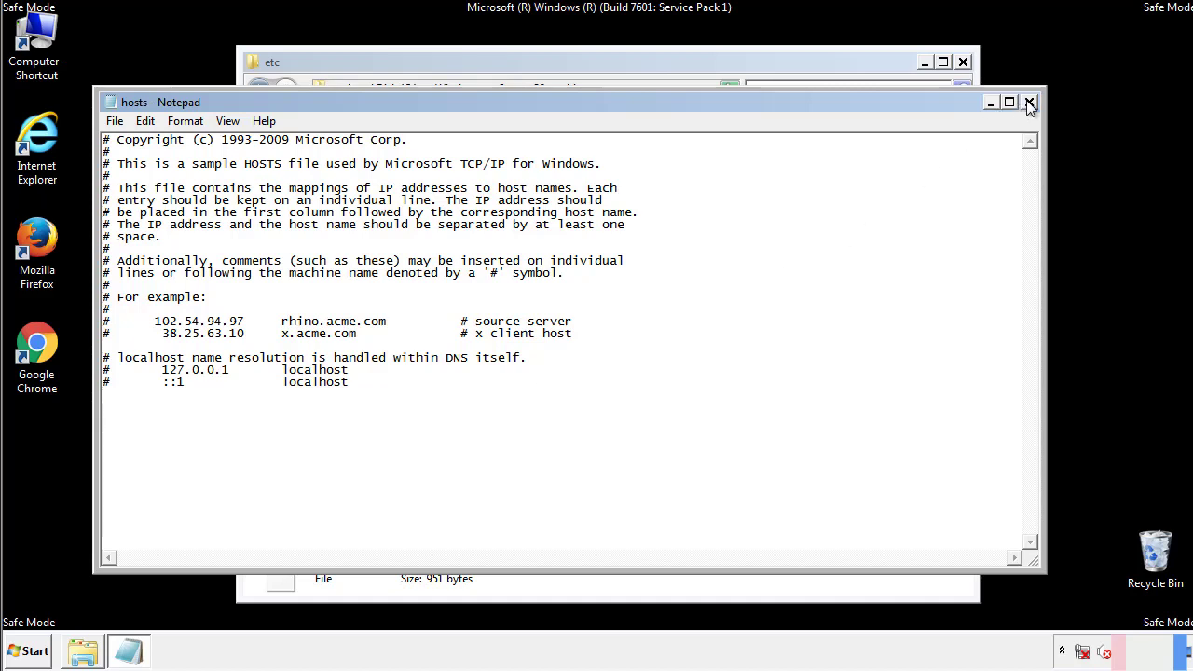
pyautogui.click(1029, 101)
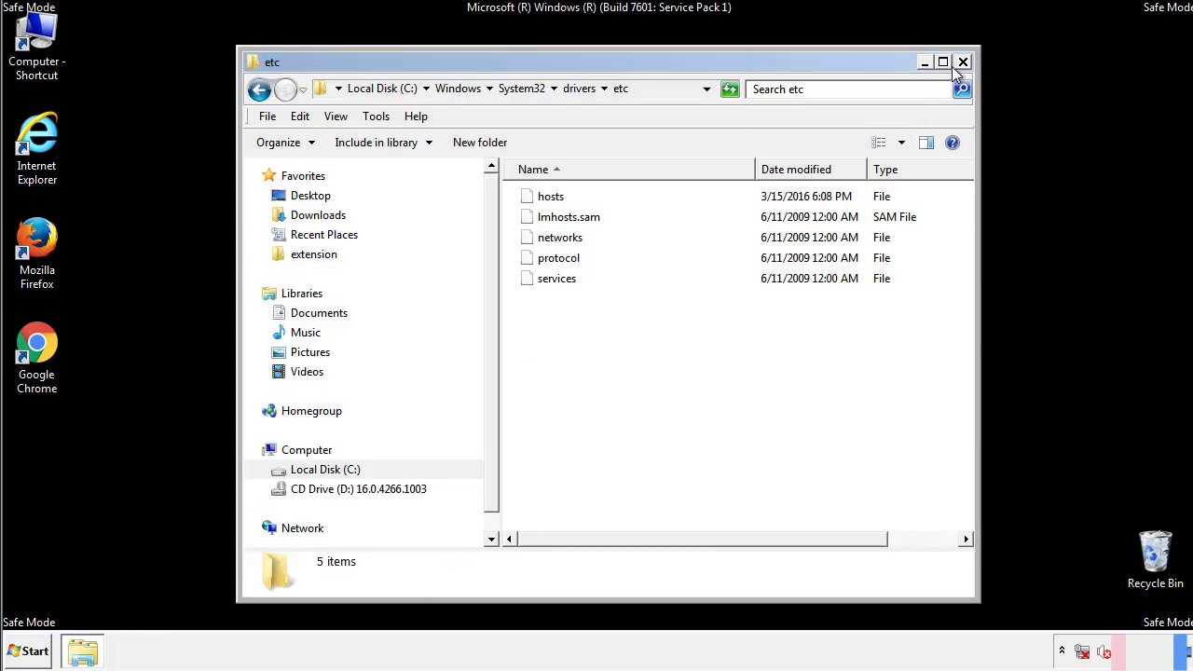
pyautogui.click(960, 60)
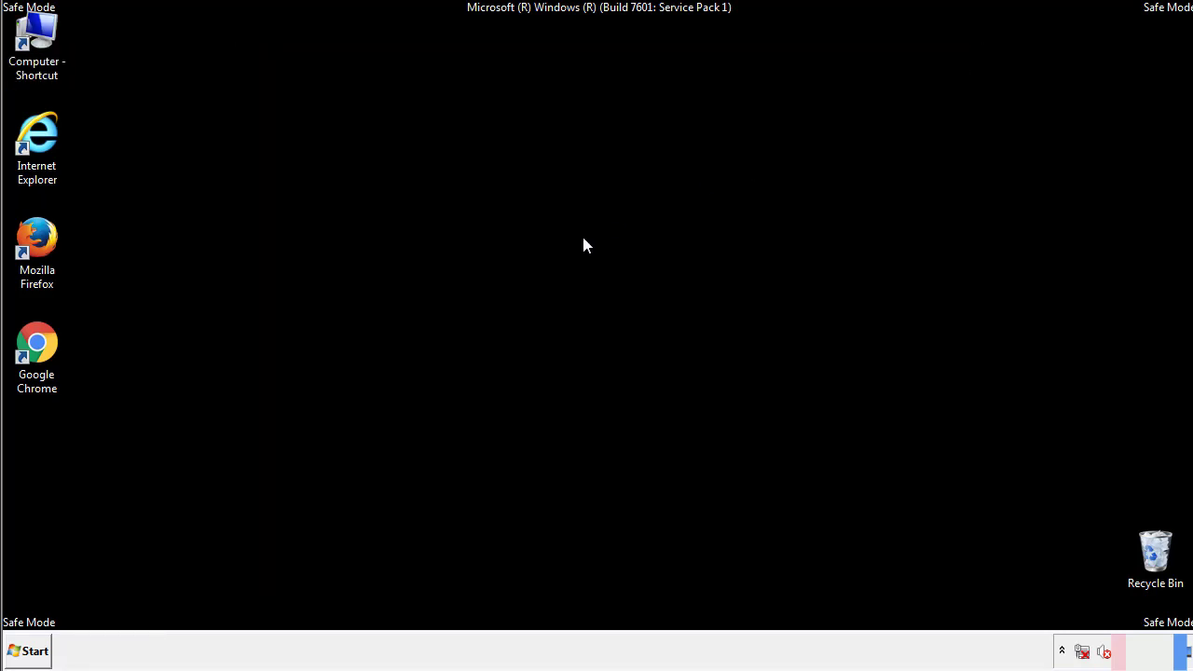
# Step: Reach the Startup folder via All Programs and select AddInOne, recover.aesir, systemreg.aesir and tavanero
pyautogui.click(30, 649)
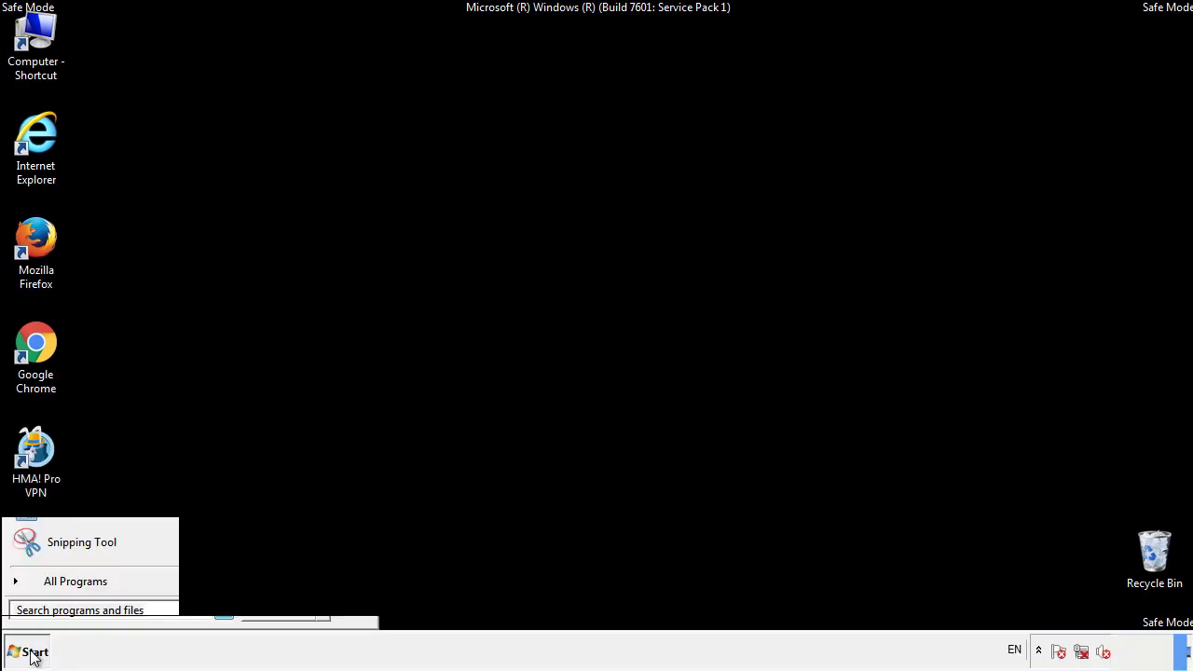
pyautogui.click(75, 581)
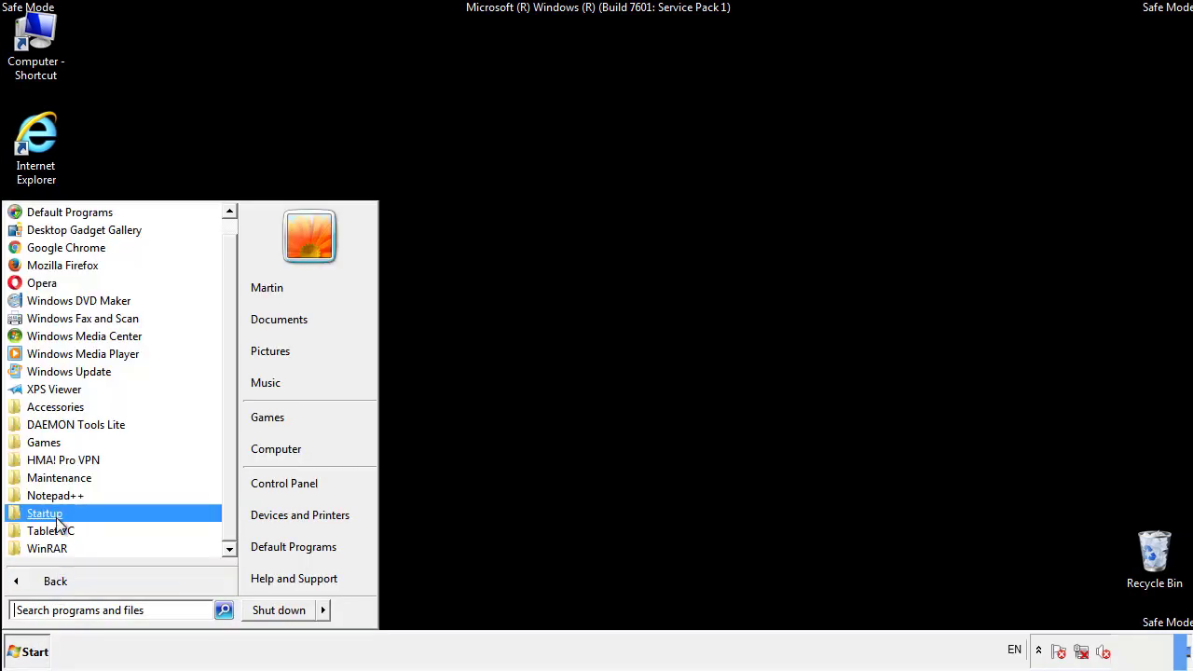
pyautogui.rightClick(45, 513)
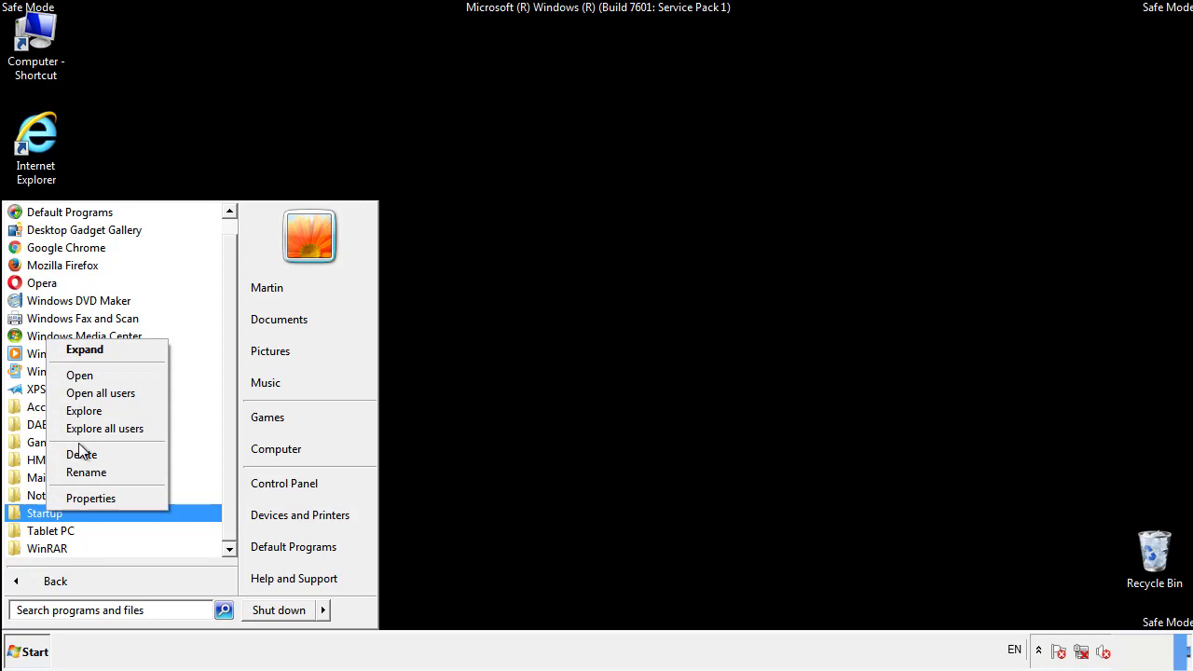
pyautogui.click(84, 410)
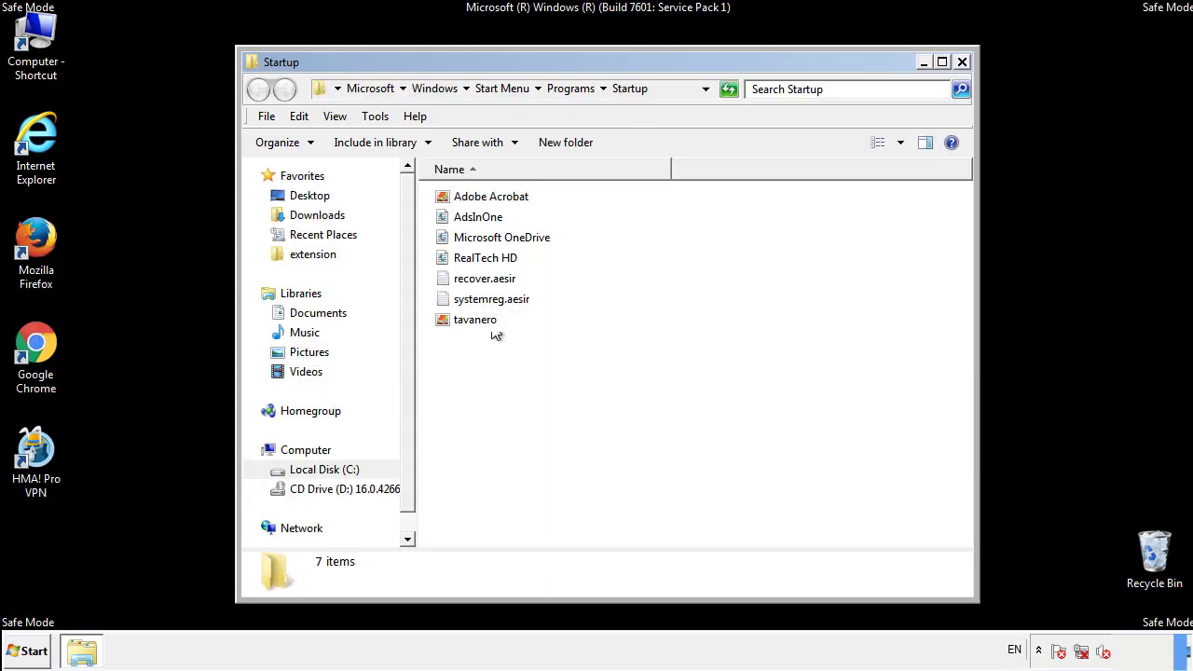
pyautogui.click(478, 216)
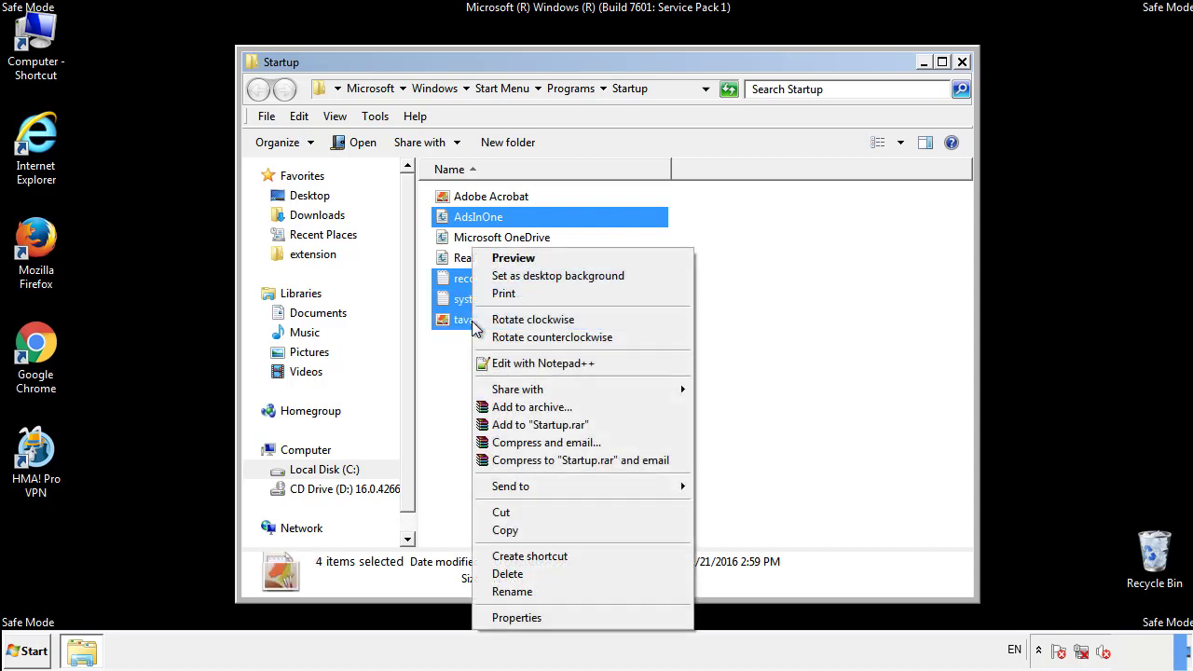
# Step: Delete the four selected startup items to the Recycle Bin and close the Startup folder
pyautogui.click(507, 575)
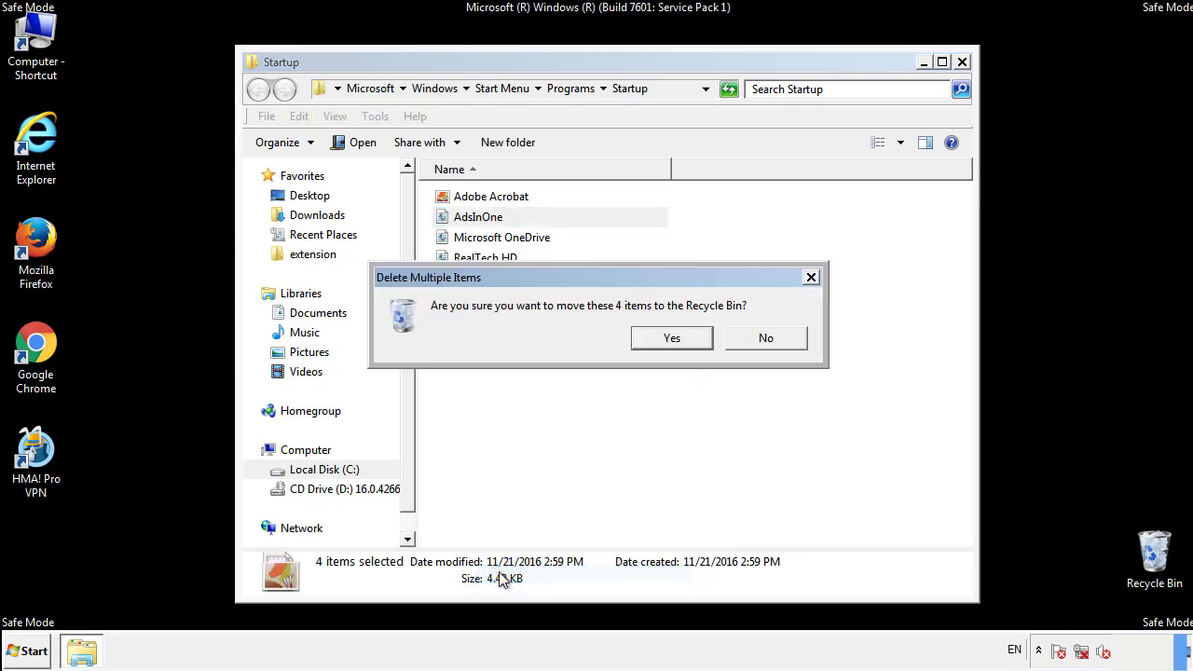
pyautogui.click(671, 338)
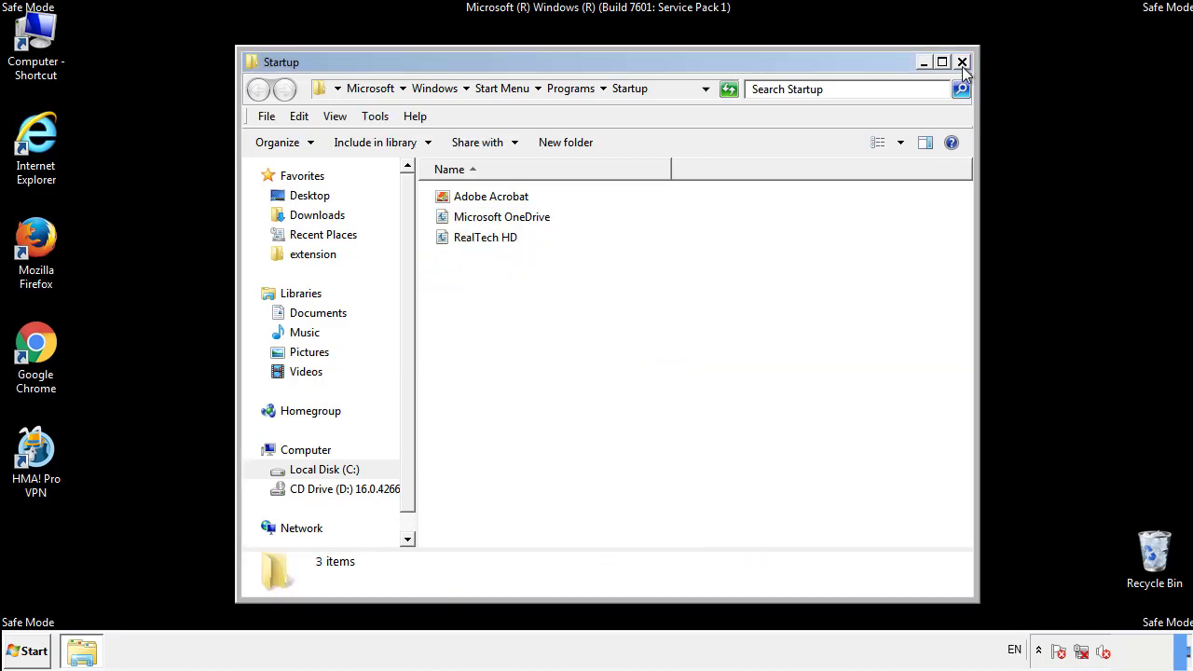
pyautogui.click(962, 62)
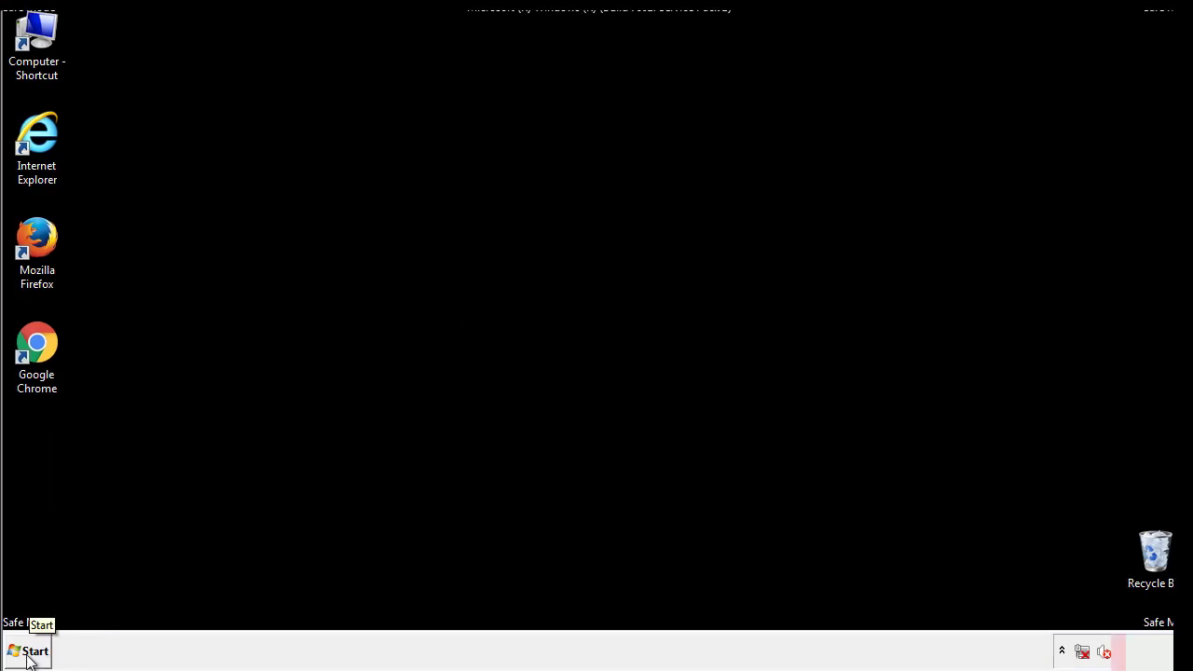
# Step: Launch regedit from Start search and expand HKEY_LOCAL_MACHINE\SOFTWARE
pyautogui.click(32, 651)
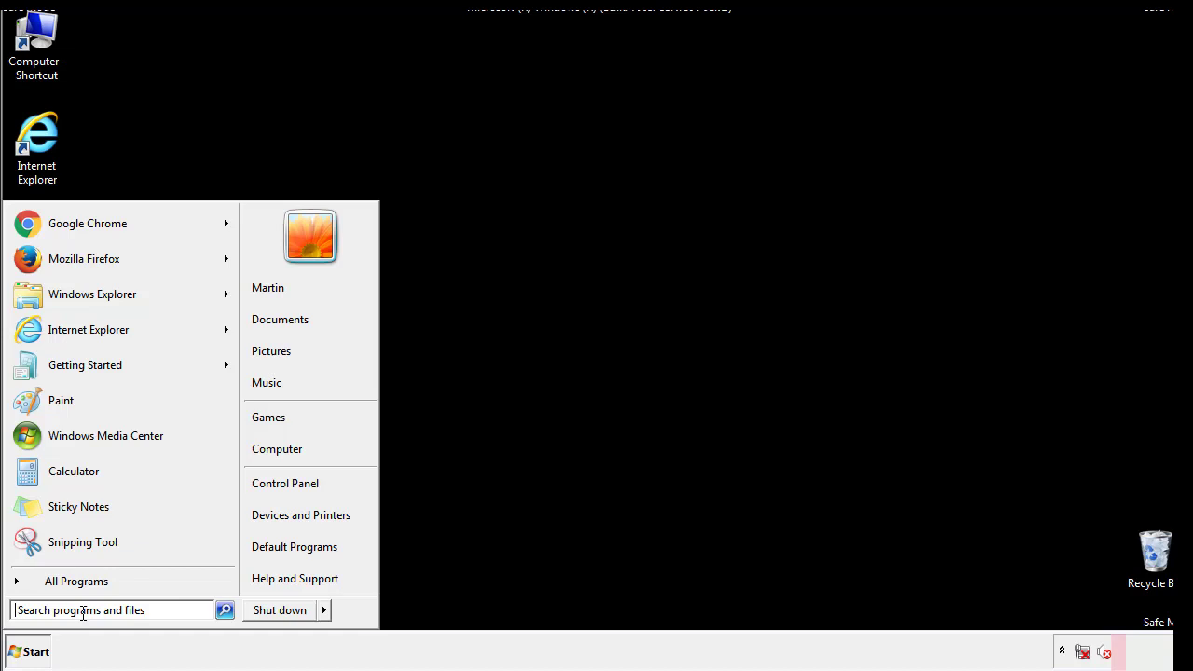
pyautogui.write('reged')
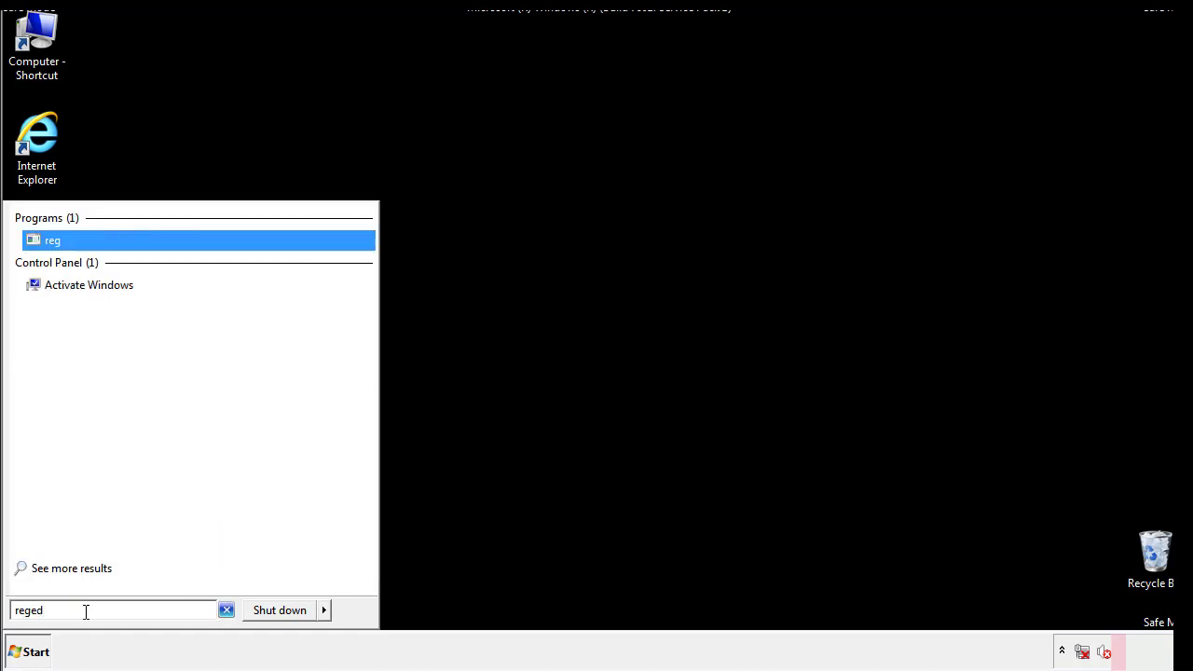
pyautogui.click(52, 231)
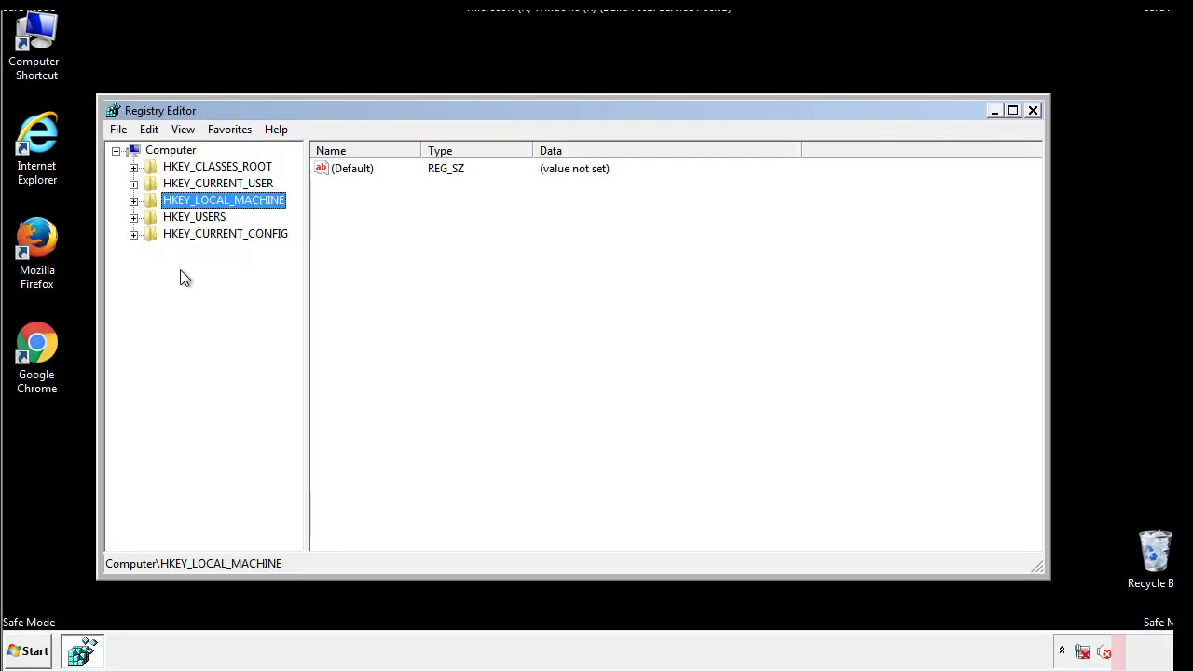
pyautogui.click(134, 201)
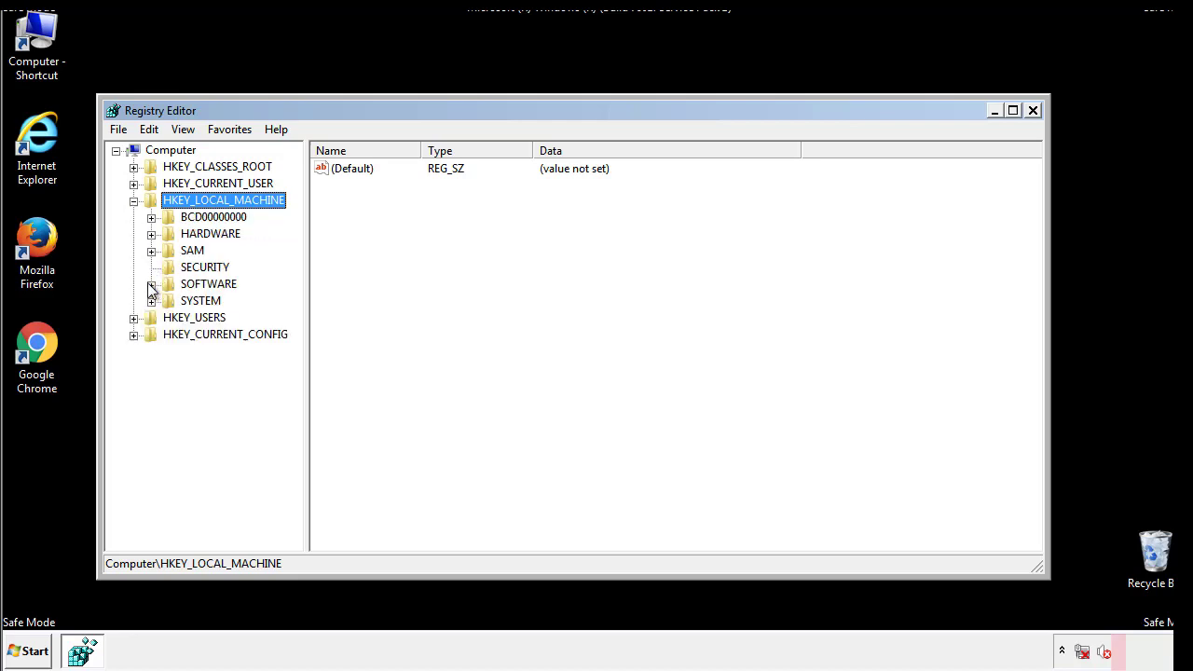
pyautogui.click(153, 284)
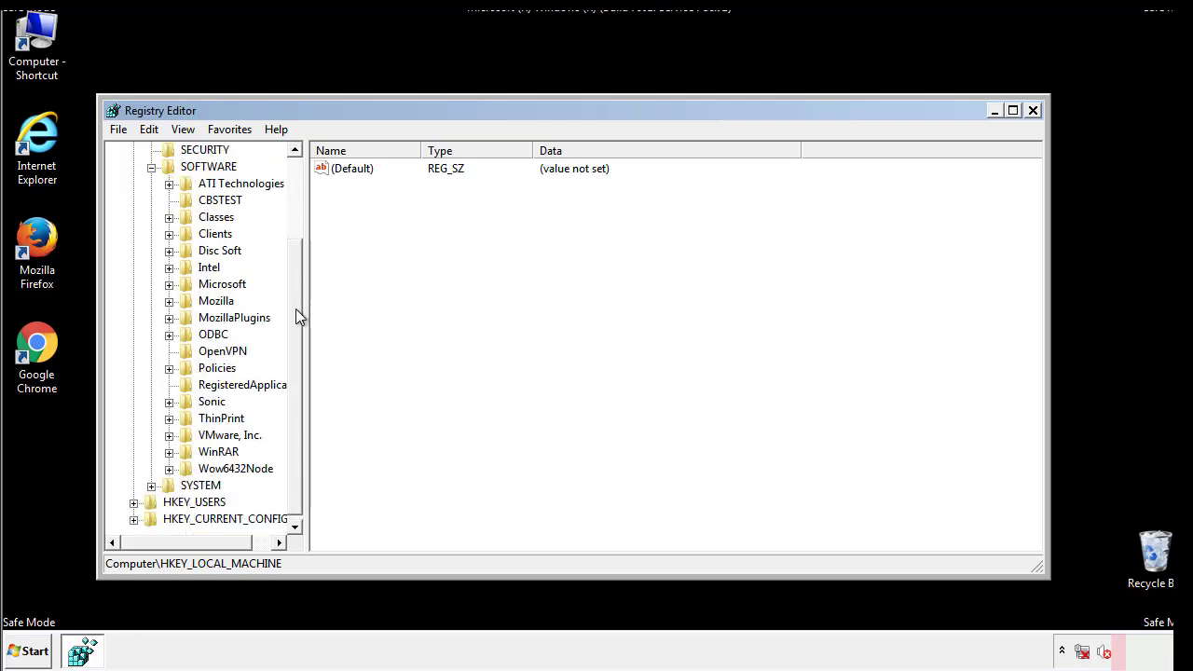
pyautogui.moveTo(172, 291)
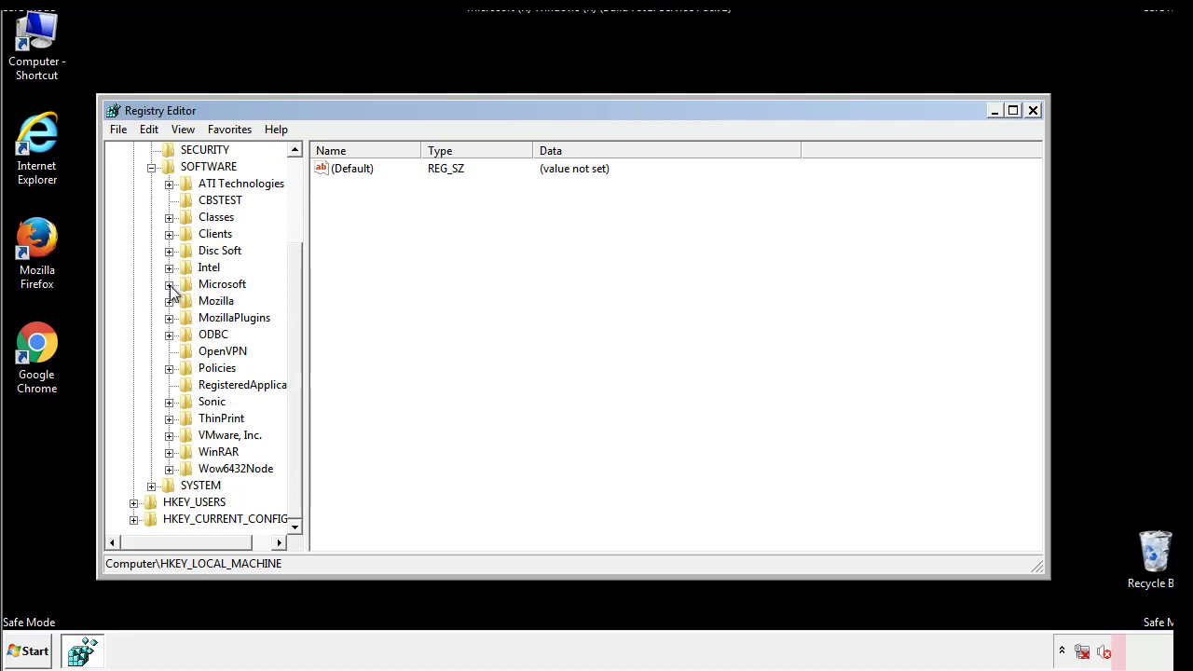
# Step: Expand the Microsoft key and scroll down to Windows\CurrentVersion near the Run keys
pyautogui.click(171, 284)
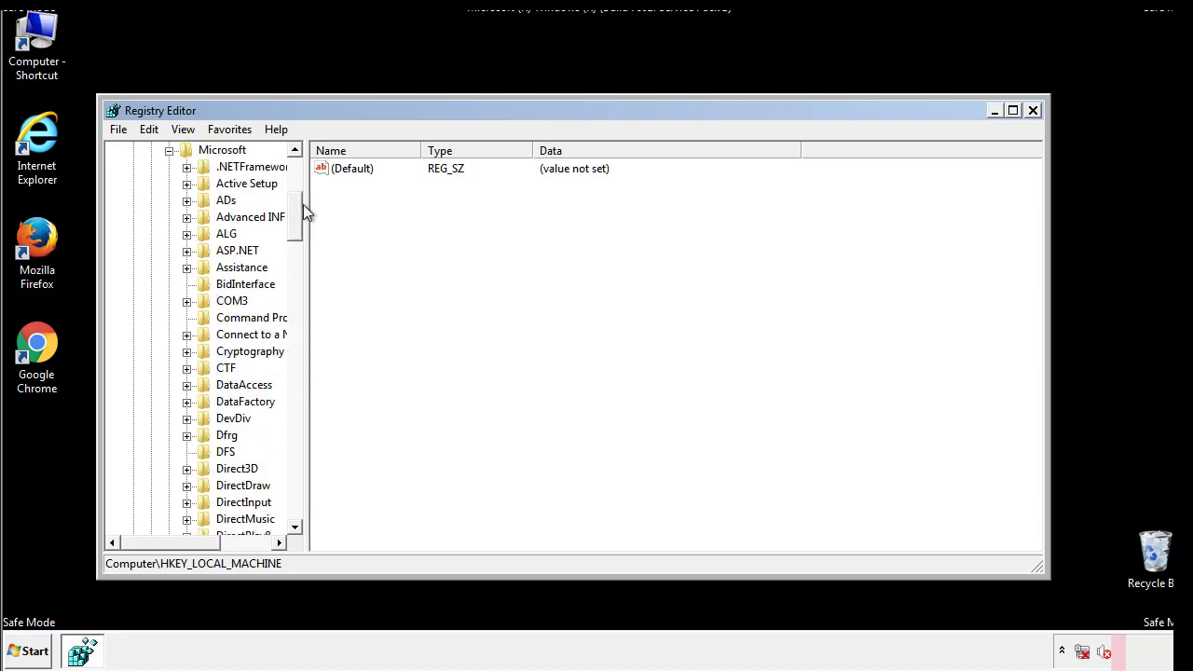
pyautogui.scroll(-3)
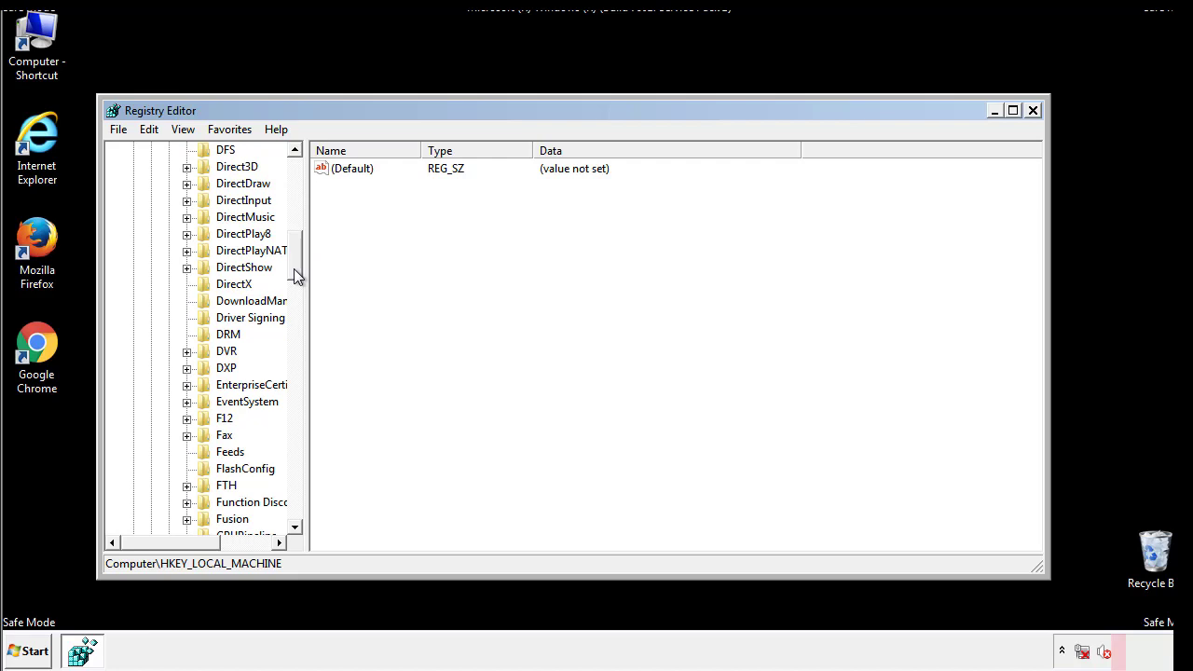
pyautogui.scroll(-3)
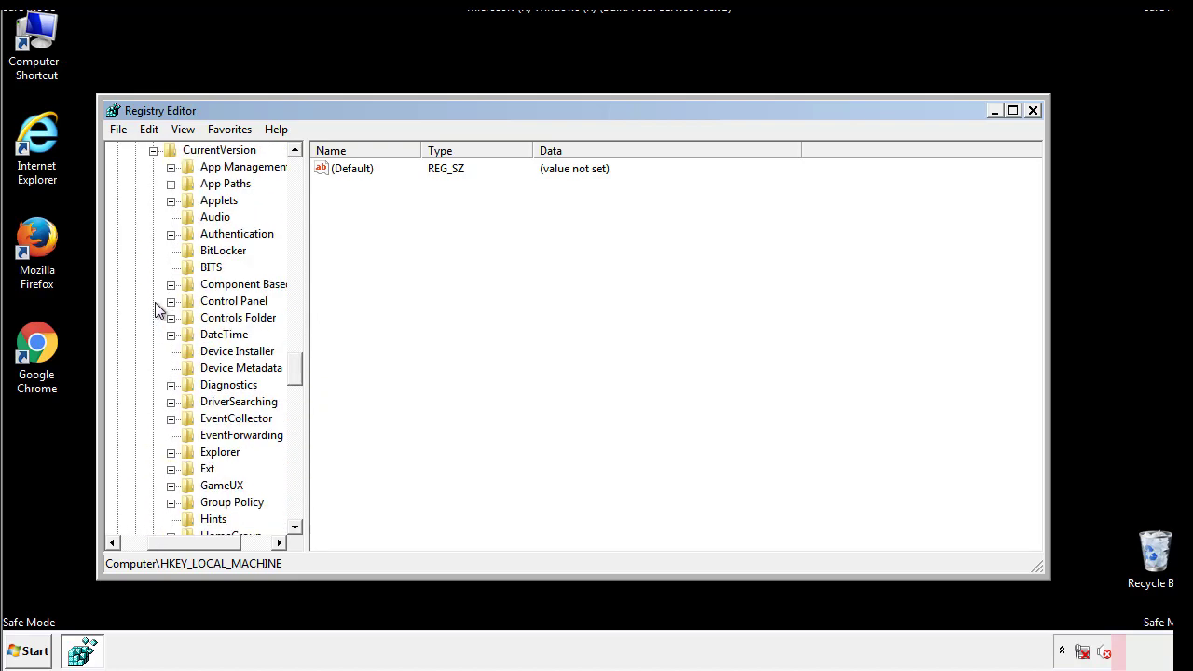
pyautogui.scroll(-3)
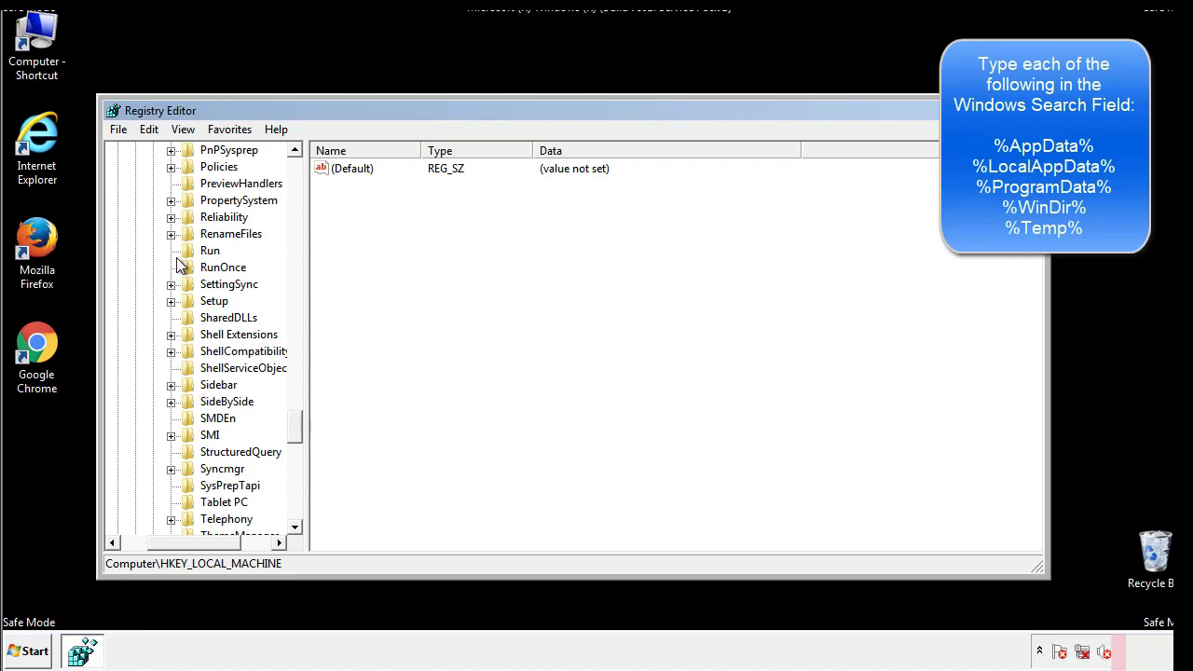
# Step: Select the tappi.loc value in HKLM's Run key and permanently delete it
pyautogui.click(209, 250)
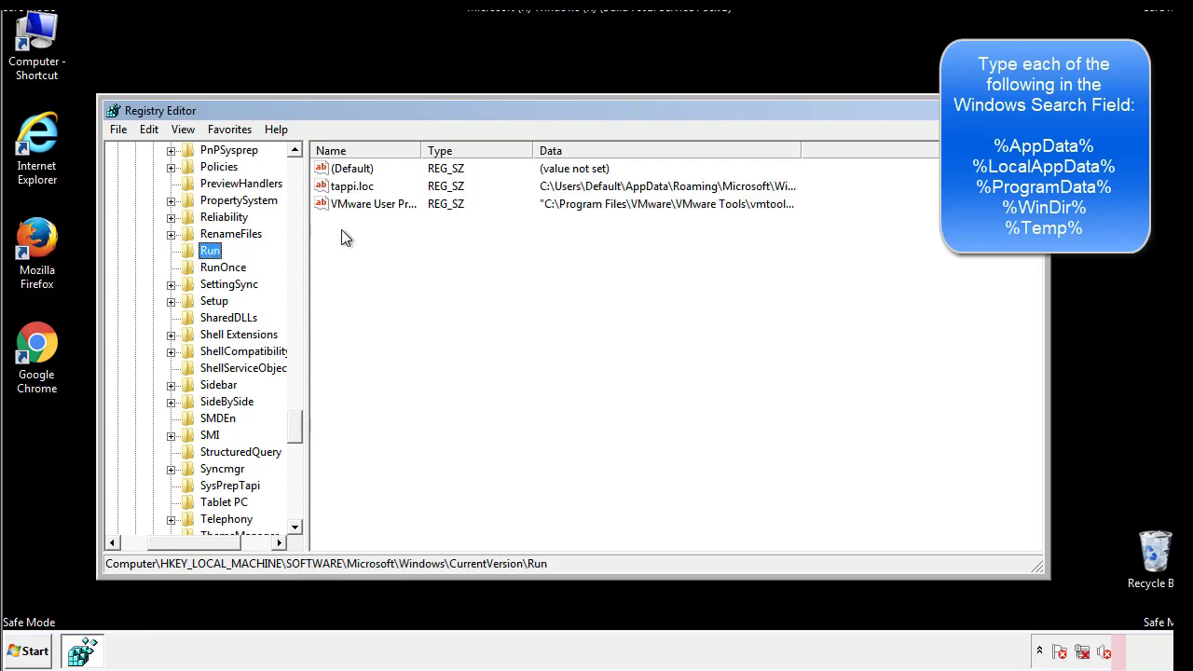
pyautogui.moveTo(769, 206)
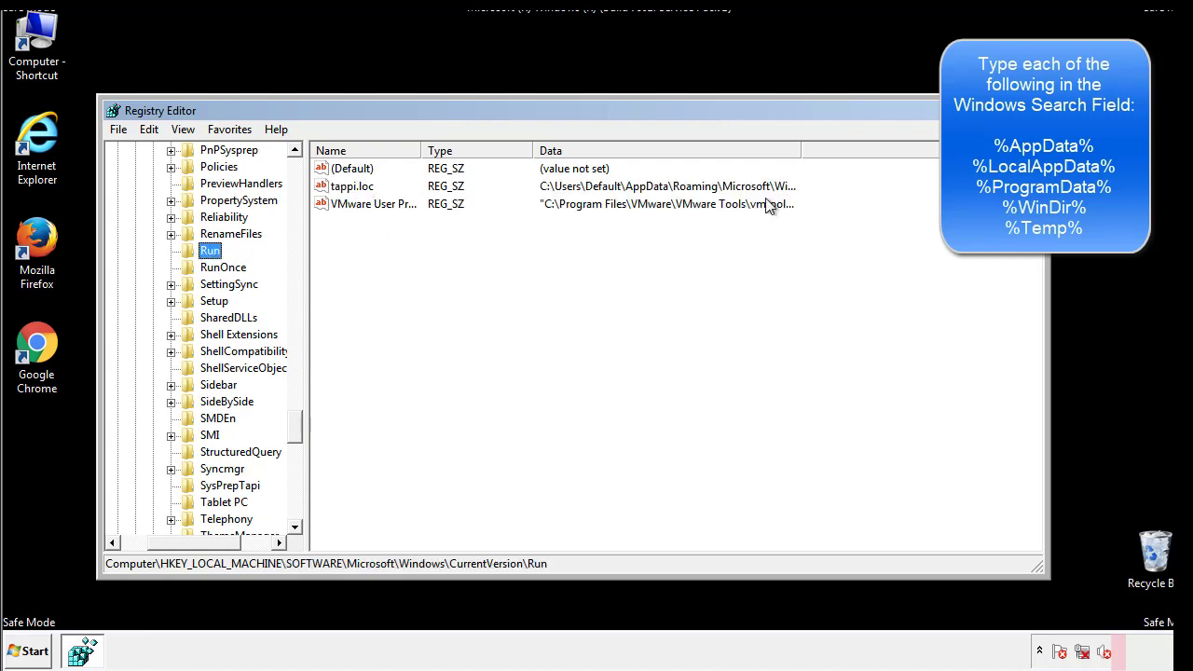
pyautogui.click(352, 186)
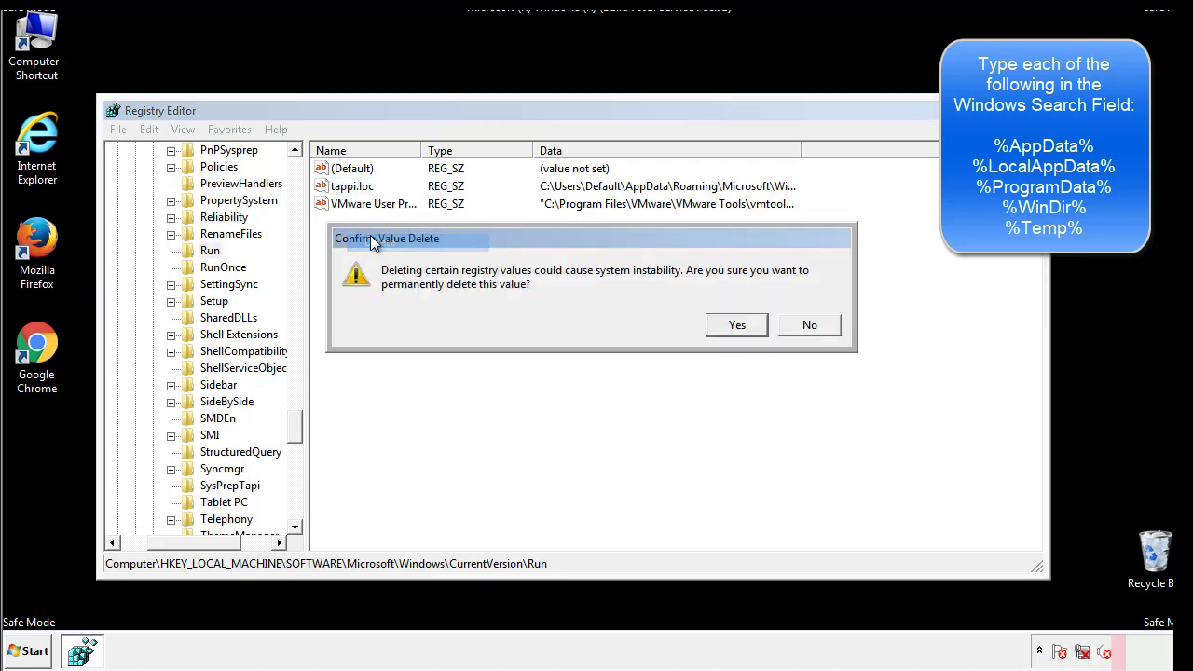
pyautogui.click(736, 325)
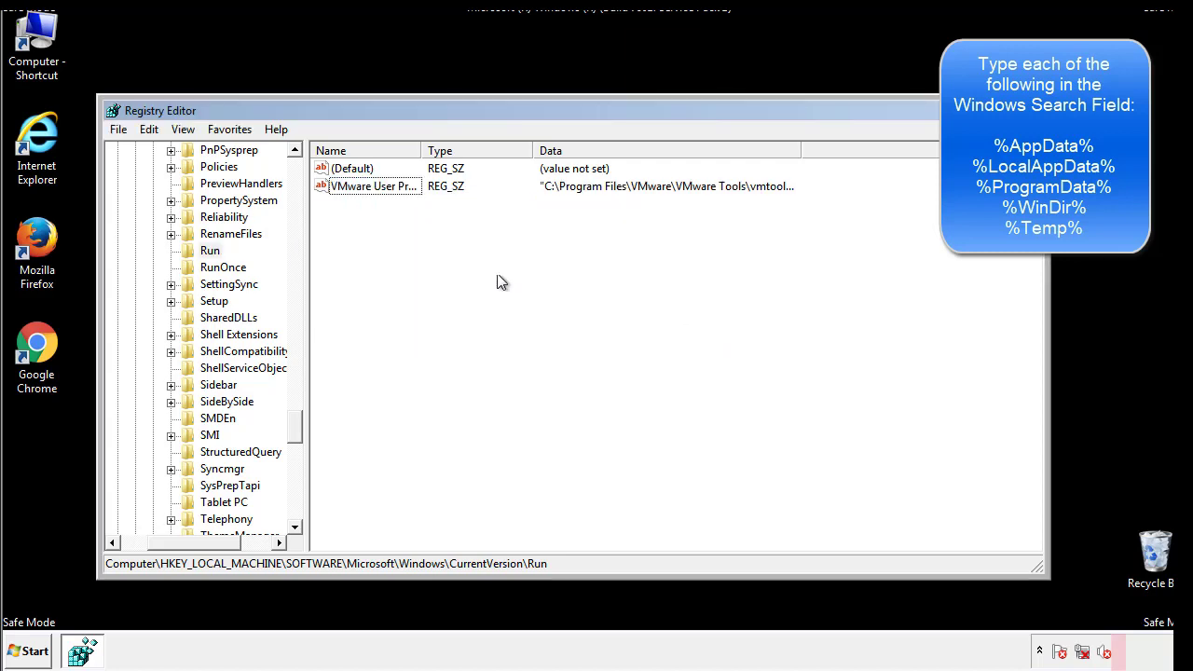
pyautogui.scroll(-3)
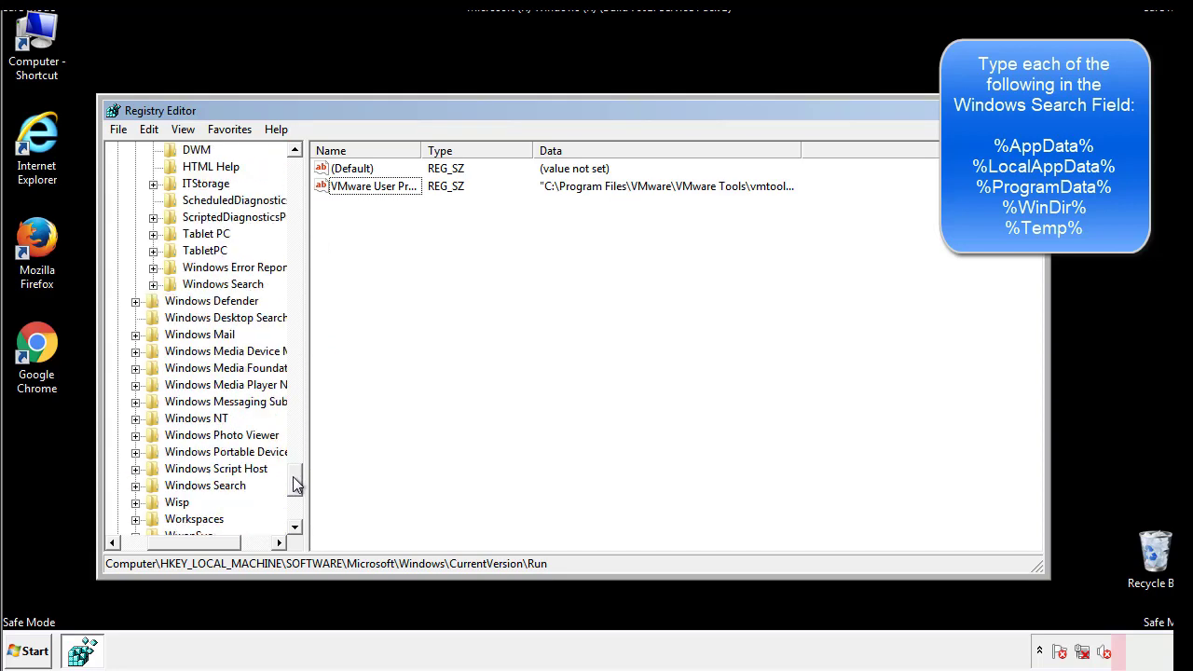
pyautogui.scroll(-3)
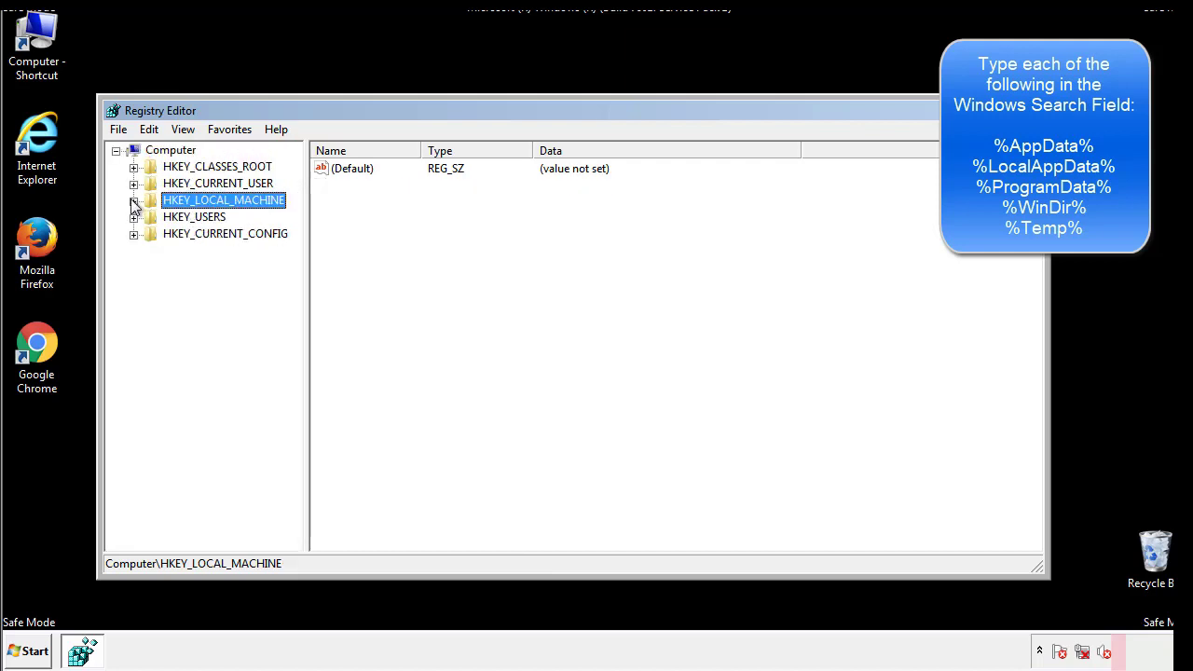
# Step: Expand HKEY_CURRENT_USER\Software\Microsoft down to the Windows CurrentVersion keys
pyautogui.click(135, 184)
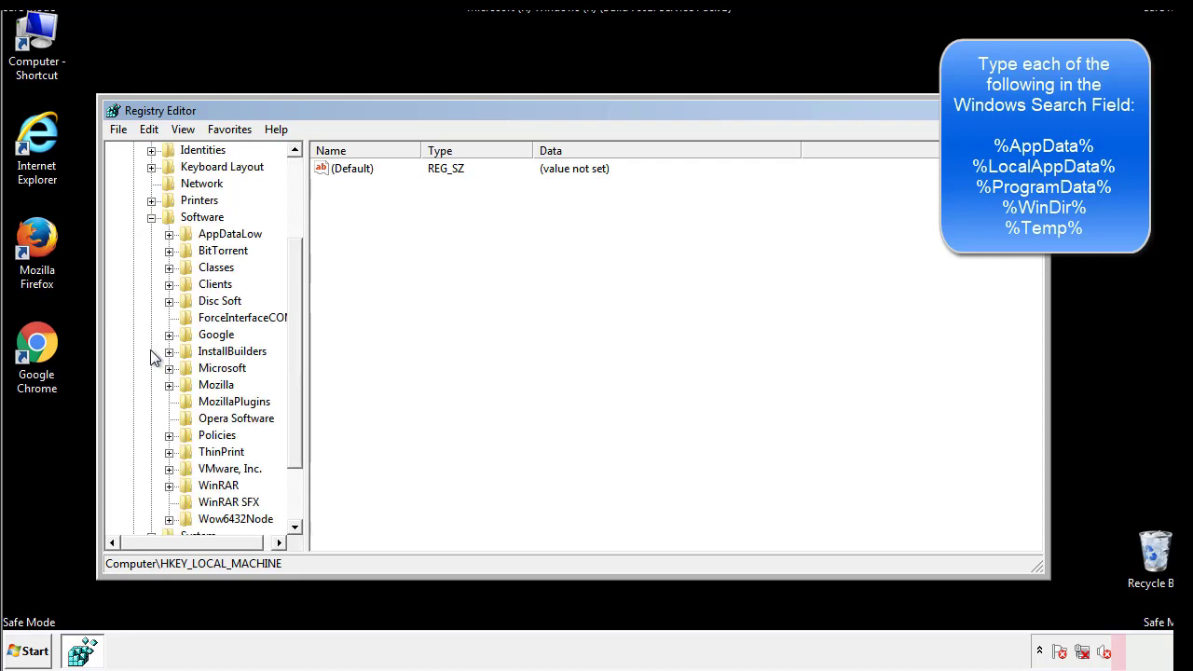
pyautogui.scroll(-3)
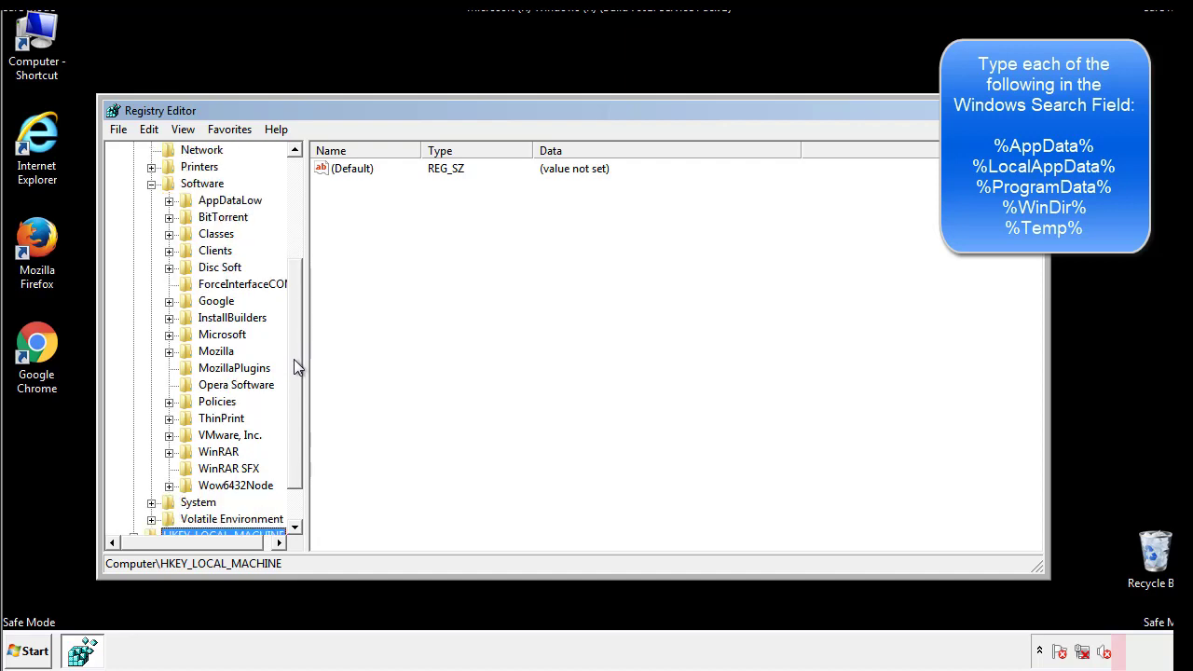
pyautogui.moveTo(190, 377)
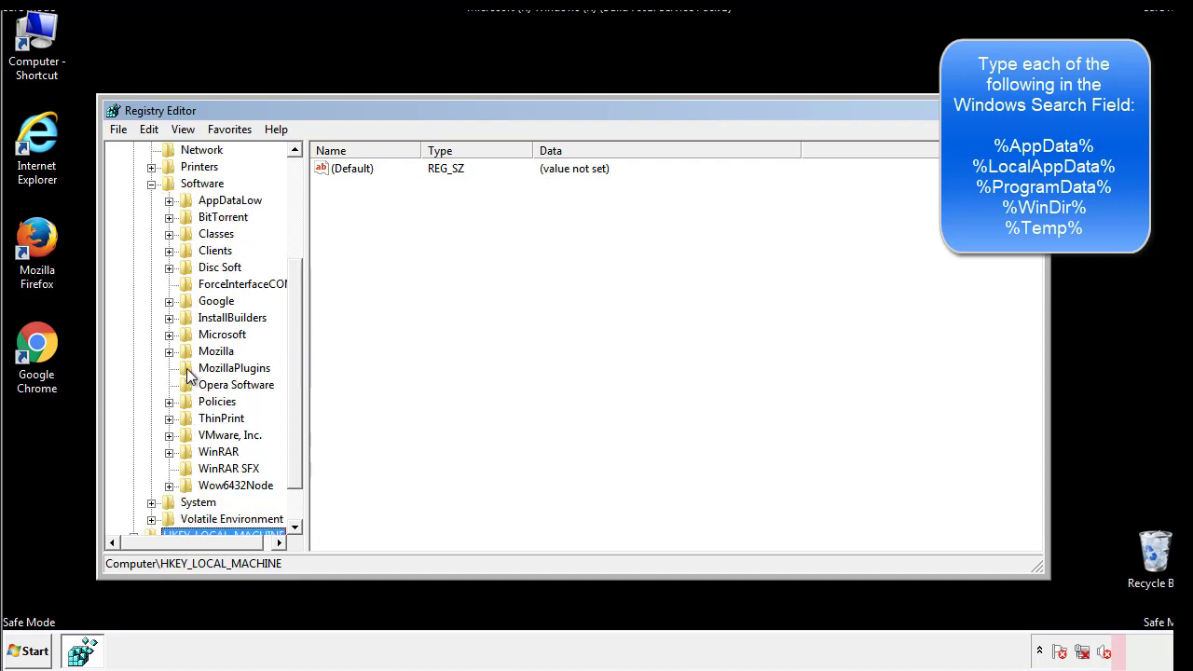
pyautogui.moveTo(185, 254)
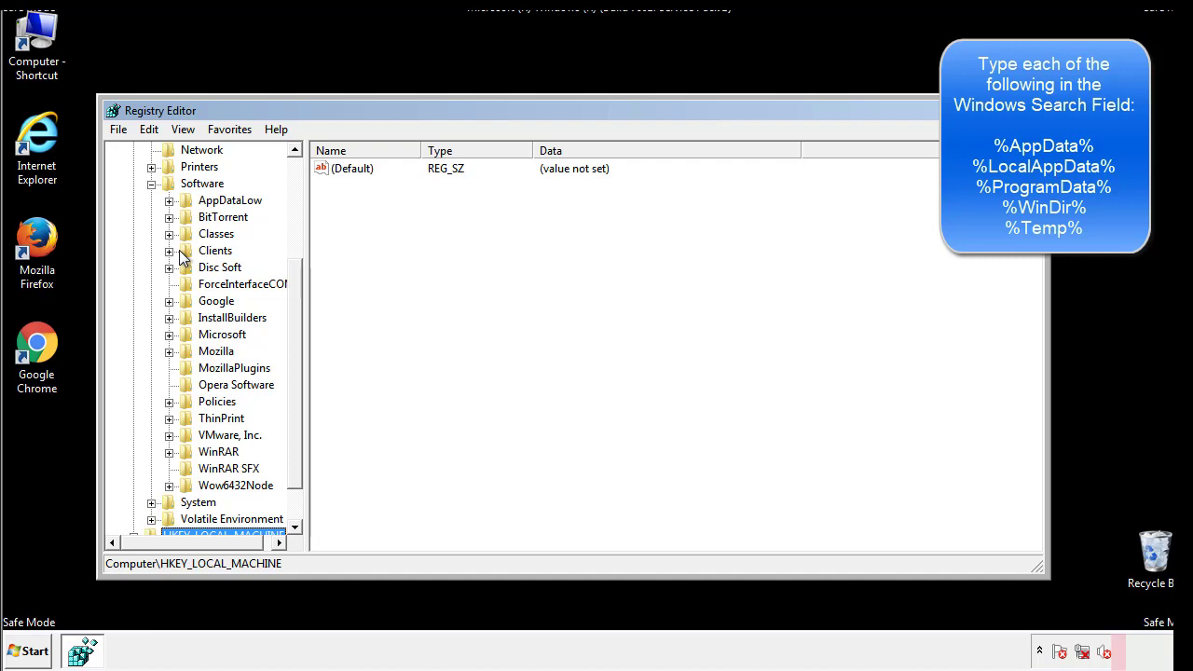
pyautogui.click(168, 334)
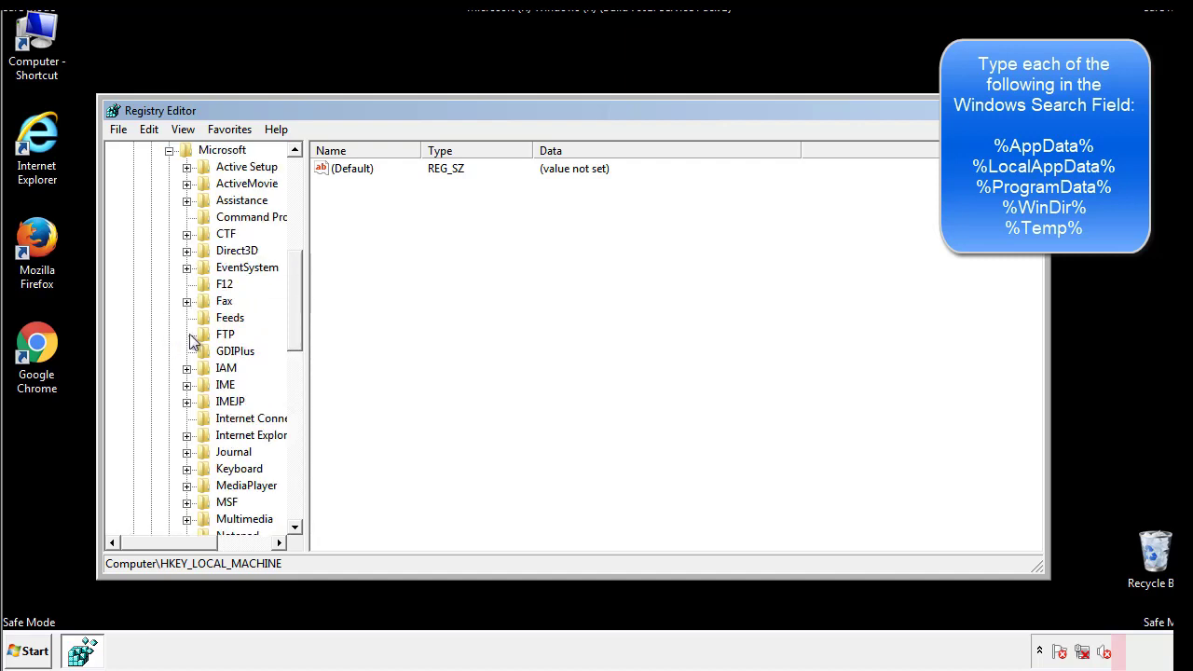
pyautogui.scroll(-3)
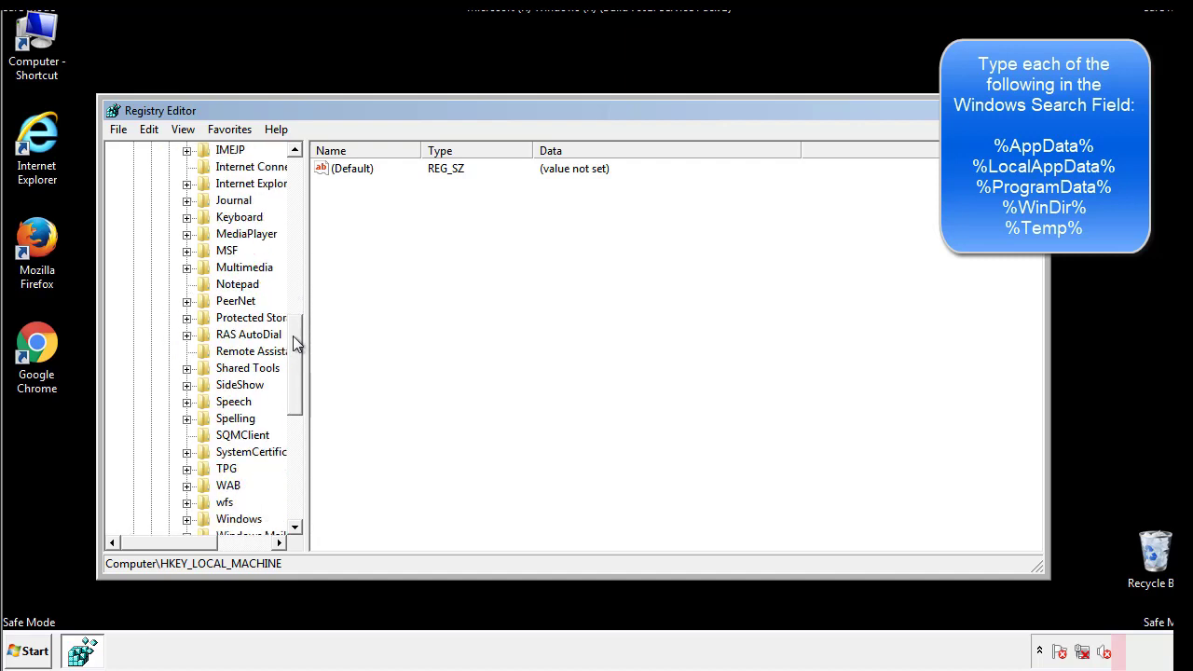
pyautogui.scroll(-3)
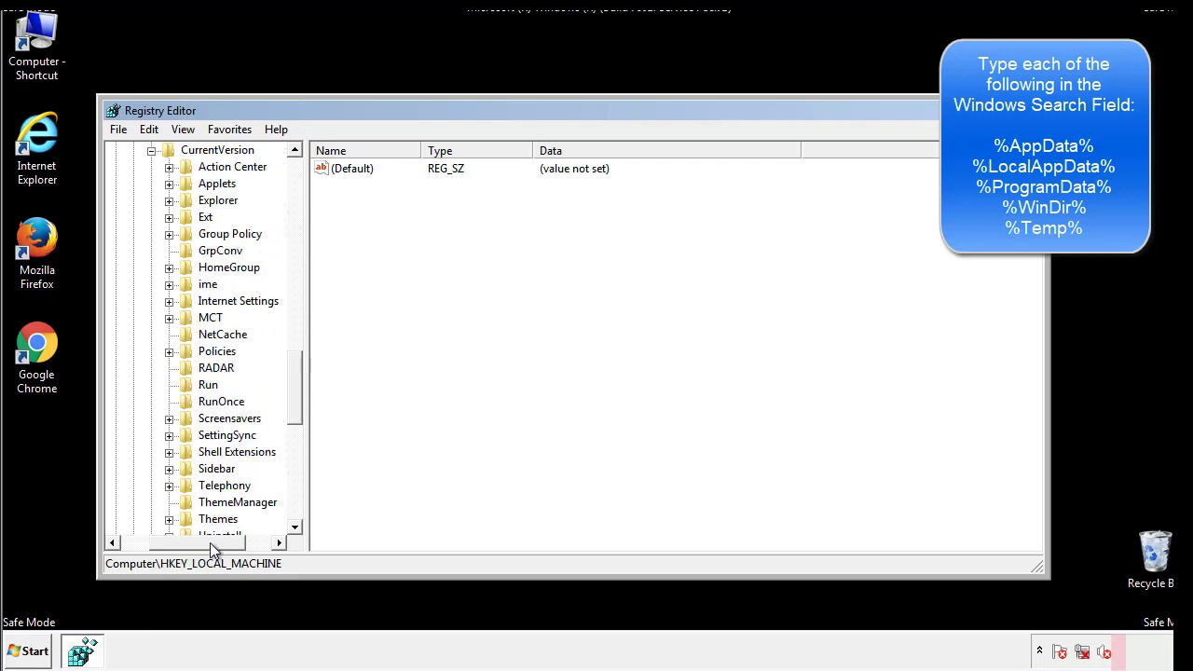
# Step: Inspect the user's Run key holding only DAEMON Tools Lite, then return to the Windows key
pyautogui.click(209, 384)
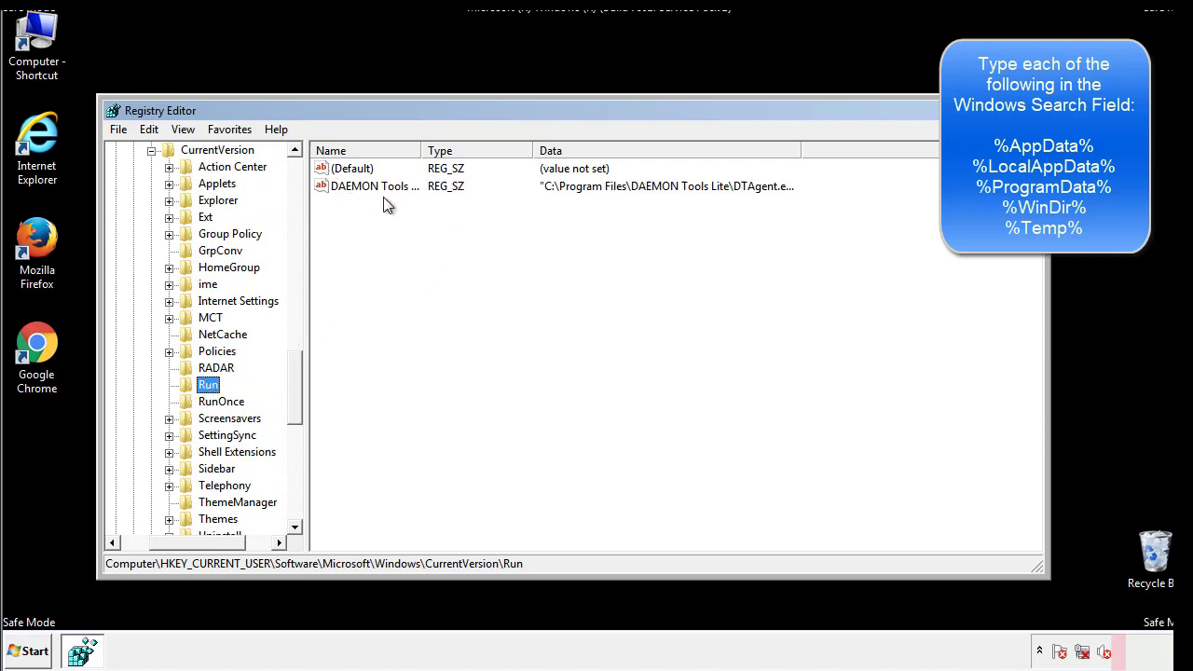
pyautogui.moveTo(511, 220)
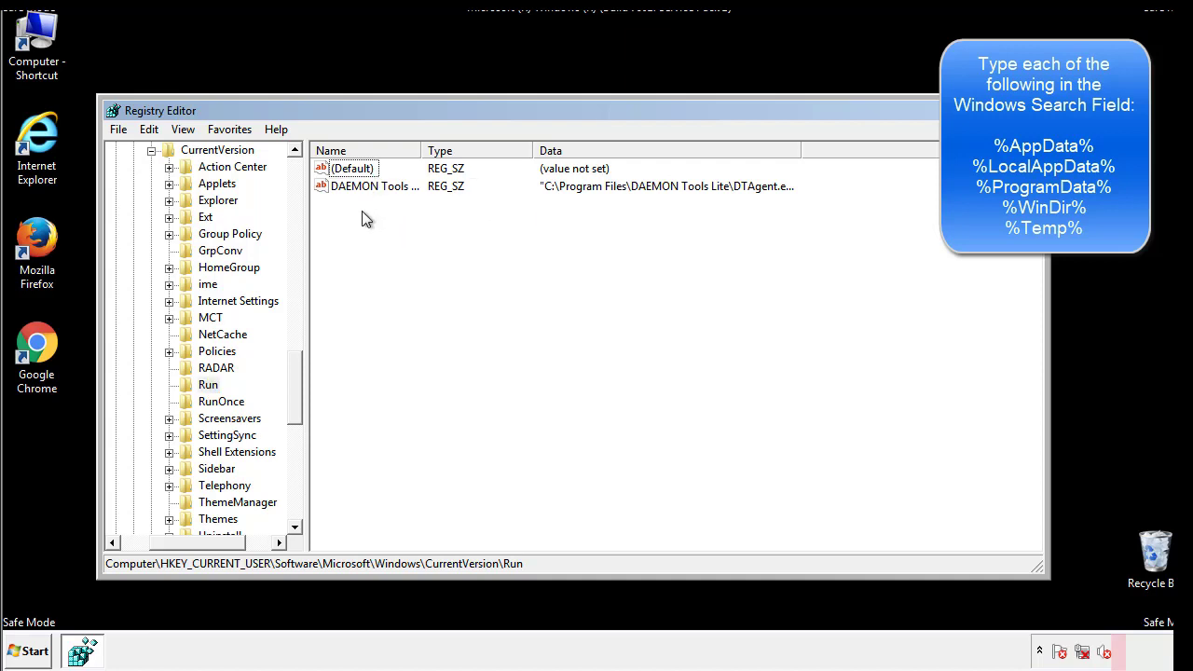
pyautogui.moveTo(432, 220)
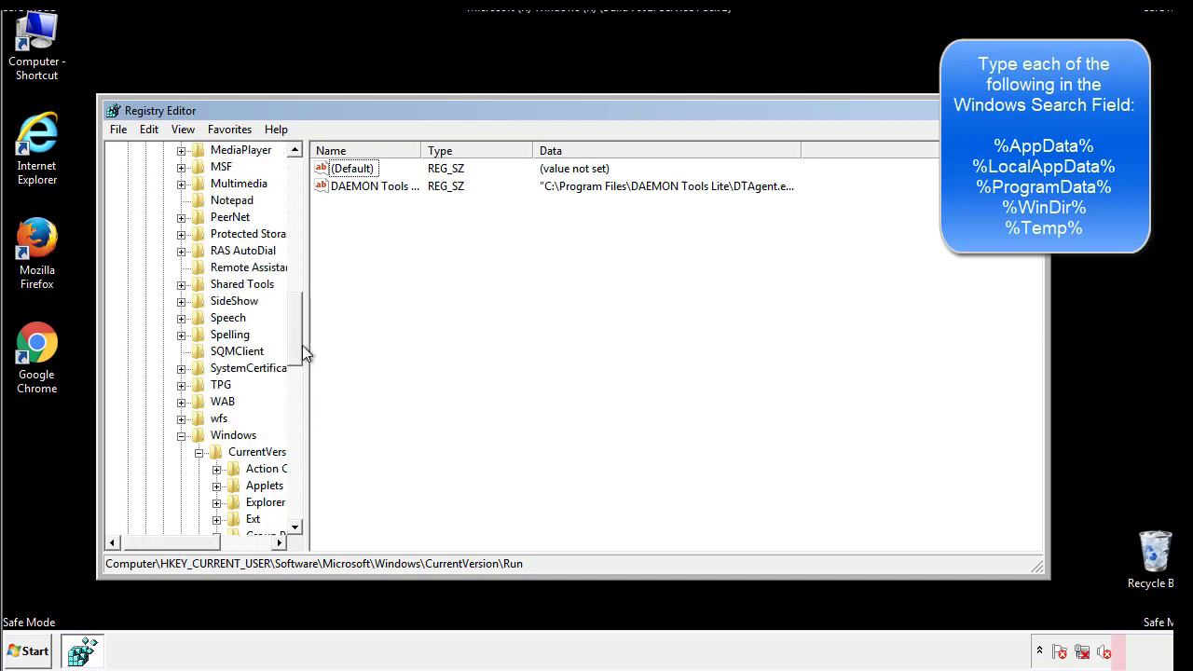
pyautogui.click(233, 436)
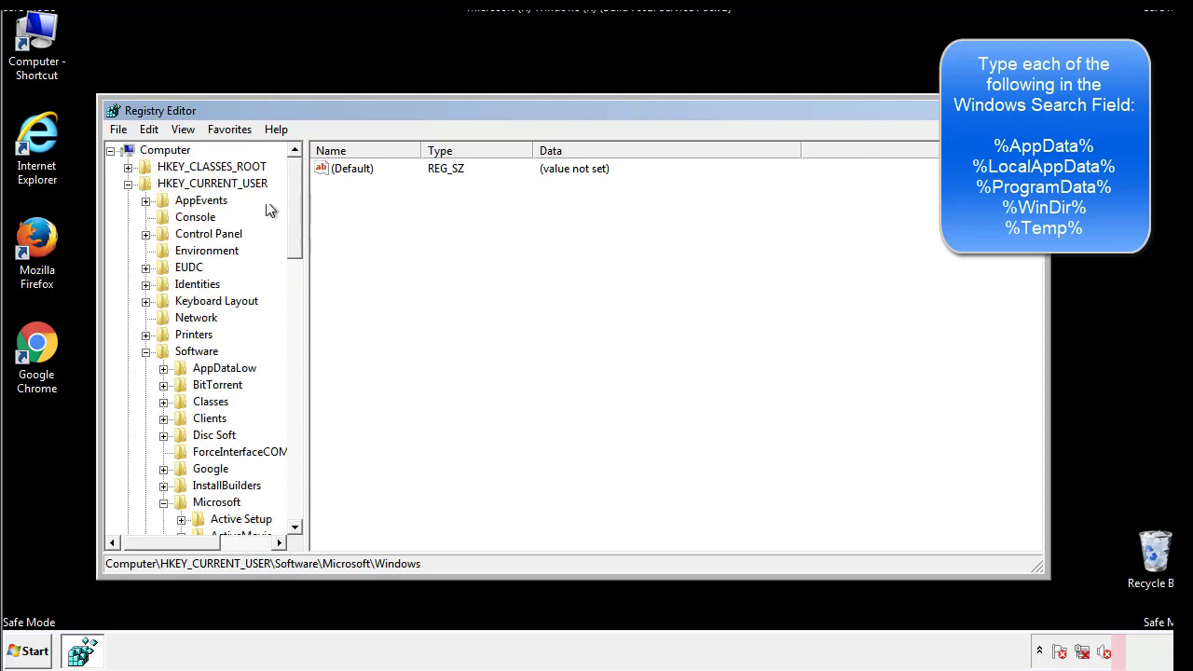
# Step: Search the registry for the next %temp% match, landing on the VolumeCaches\Temporary Files key
pyautogui.click(149, 129)
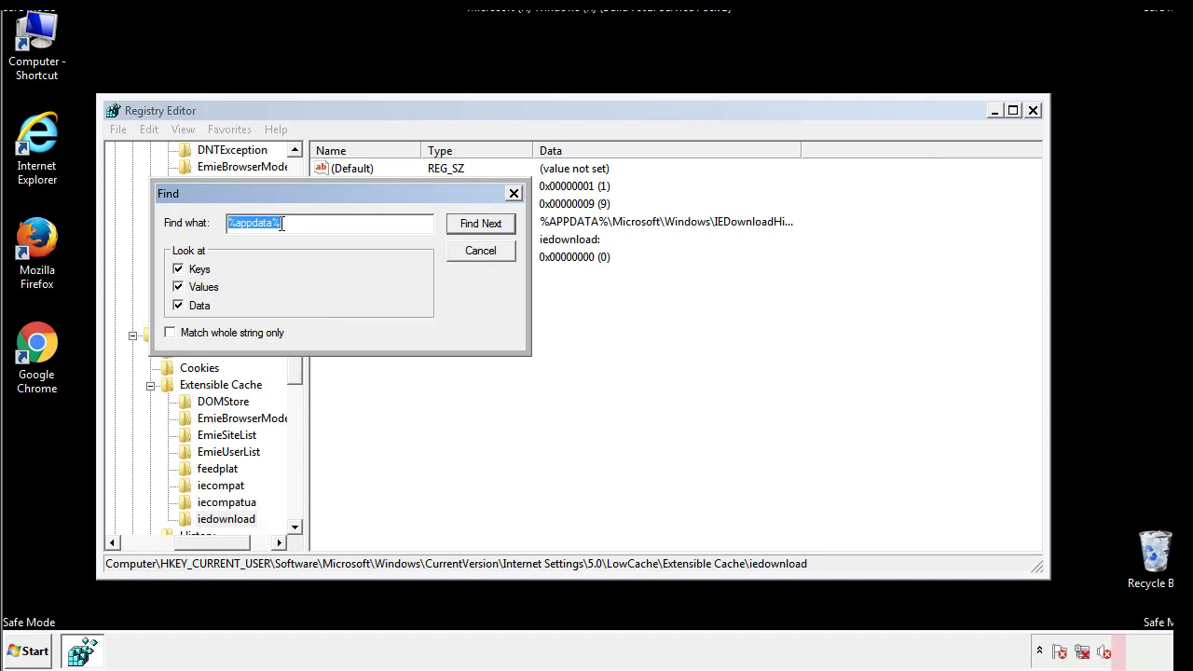
pyautogui.write('%temp%')
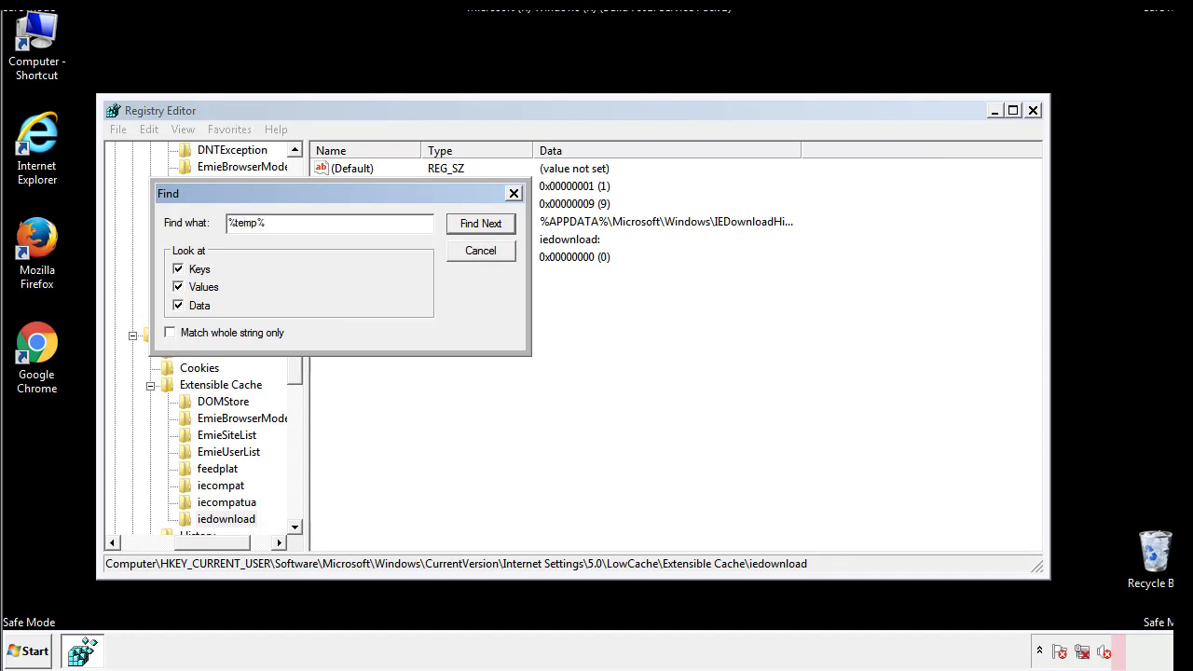
pyautogui.click(481, 223)
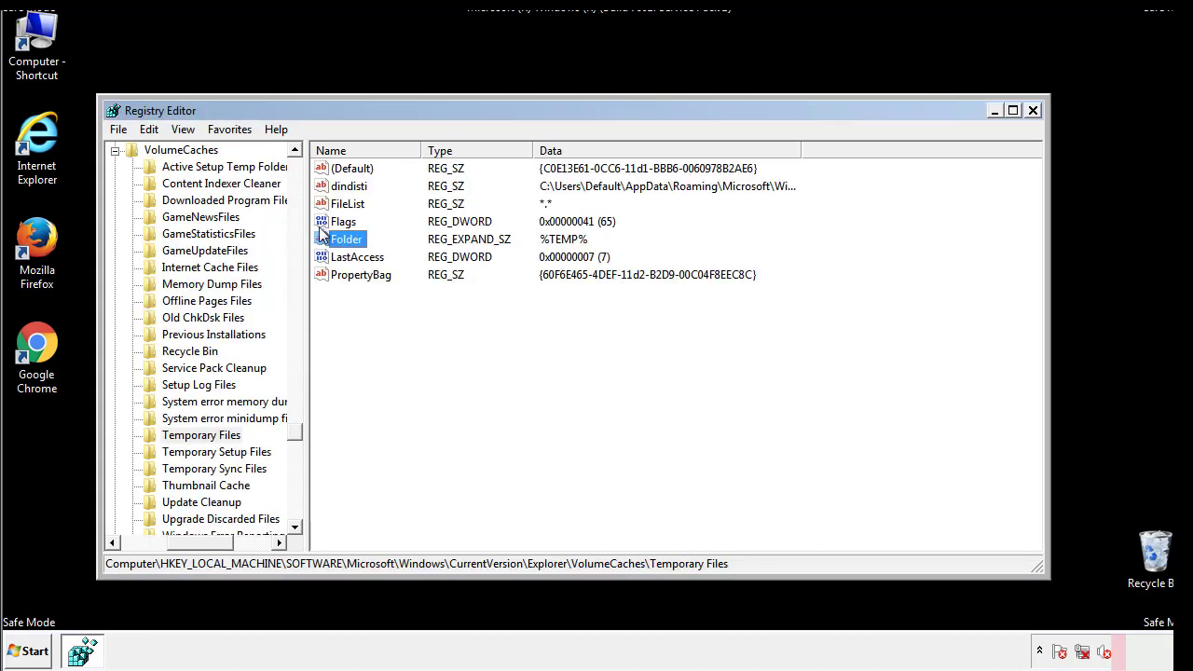
# Step: Select and permanently delete every value but (Default) in Temporary Files, then close Registry Editor
pyautogui.click(388, 308)
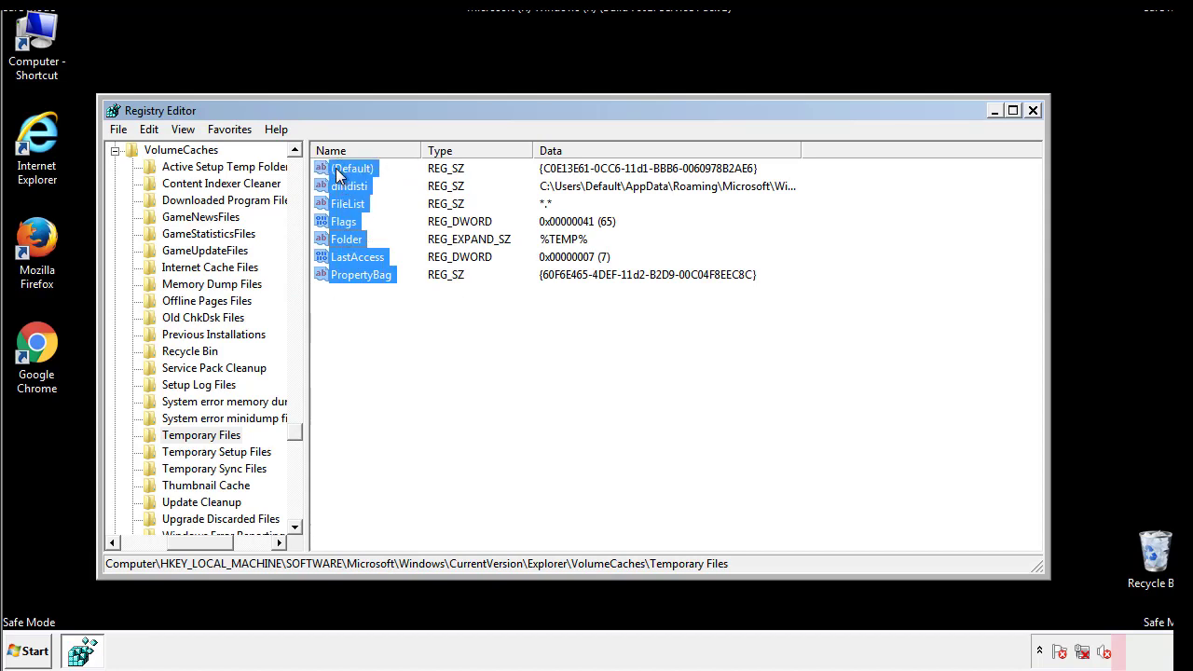
pyautogui.rightClick(351, 186)
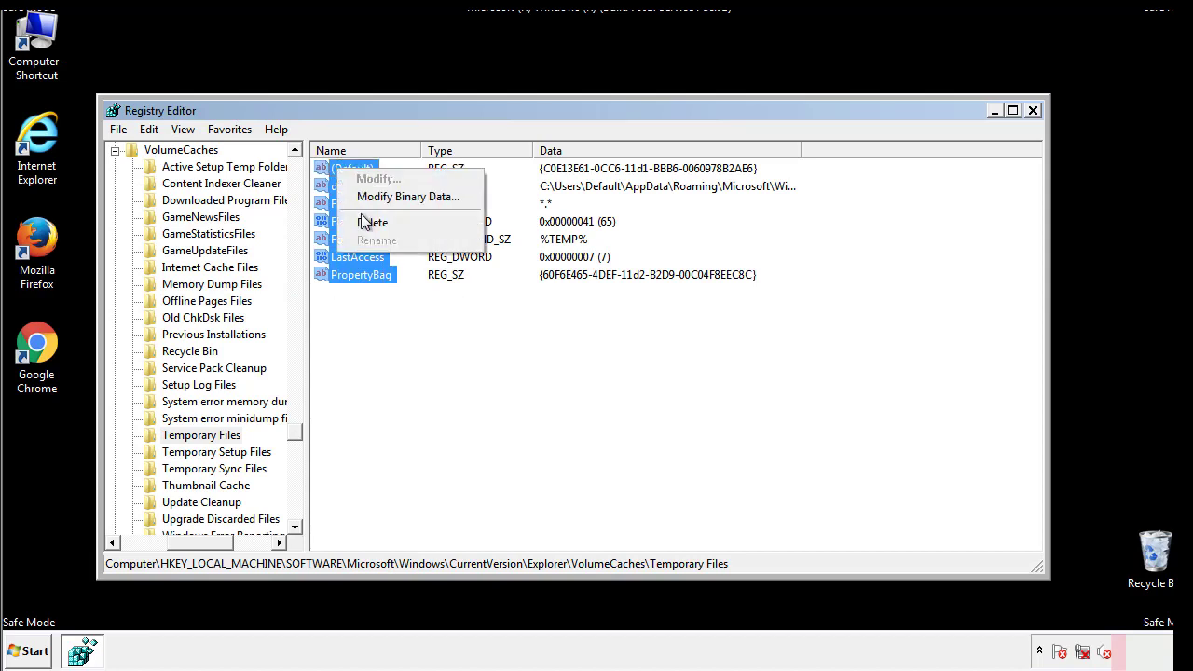
pyautogui.click(375, 222)
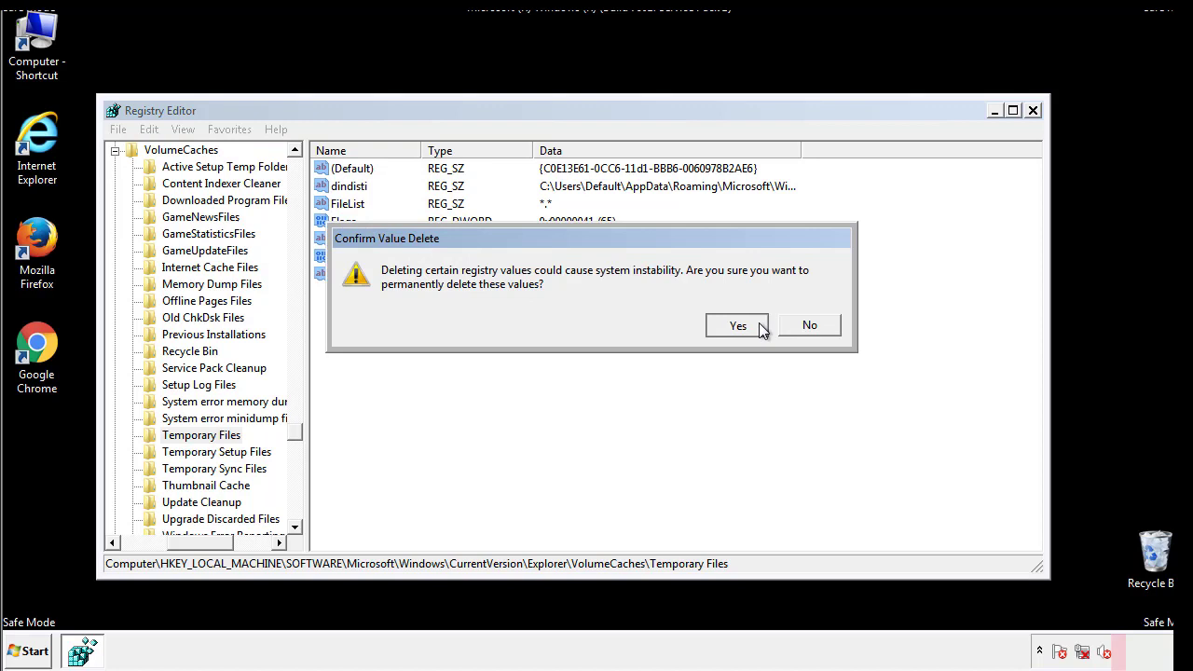
pyautogui.click(738, 324)
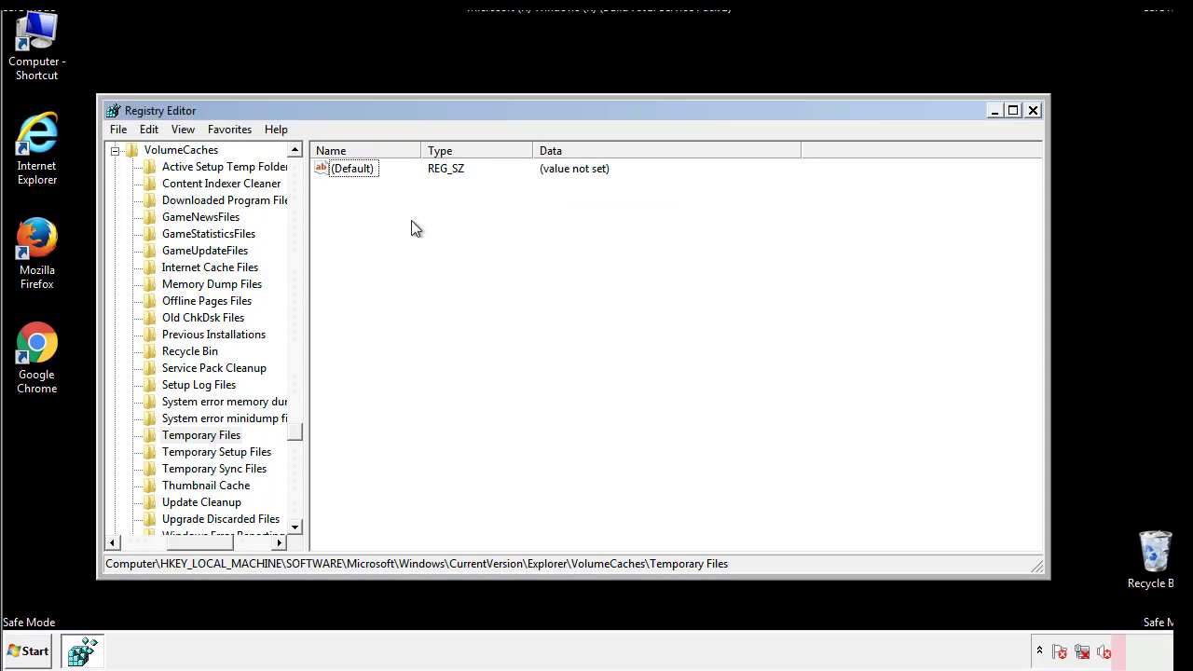
pyautogui.moveTo(1032, 110)
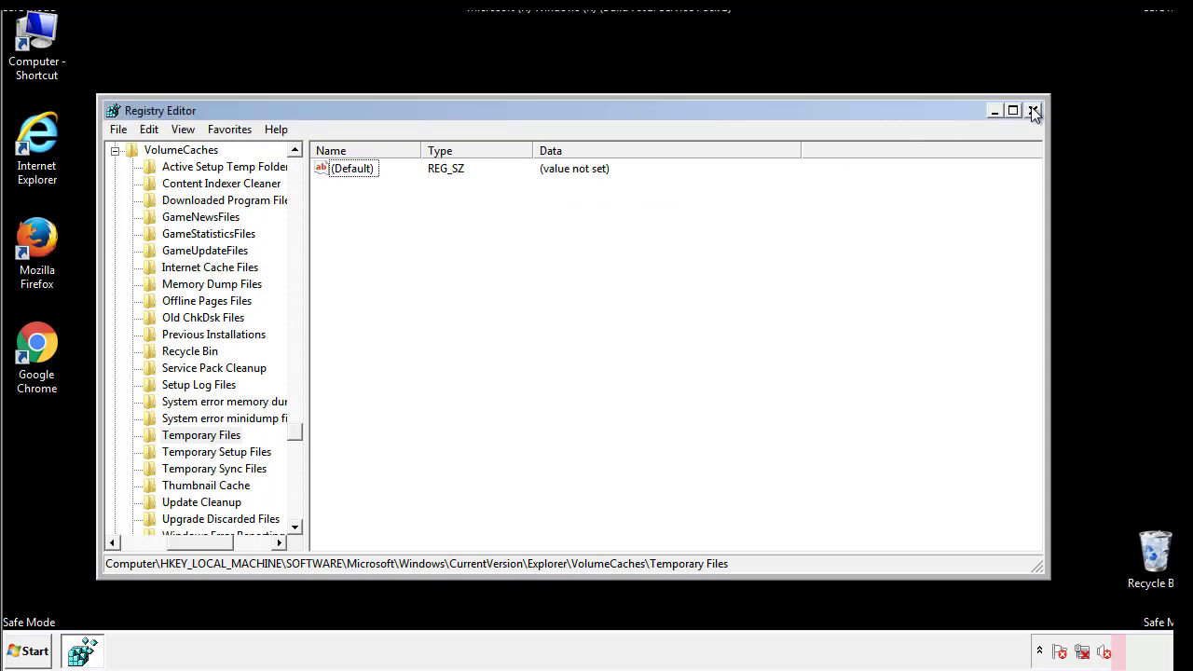
pyautogui.click(1033, 112)
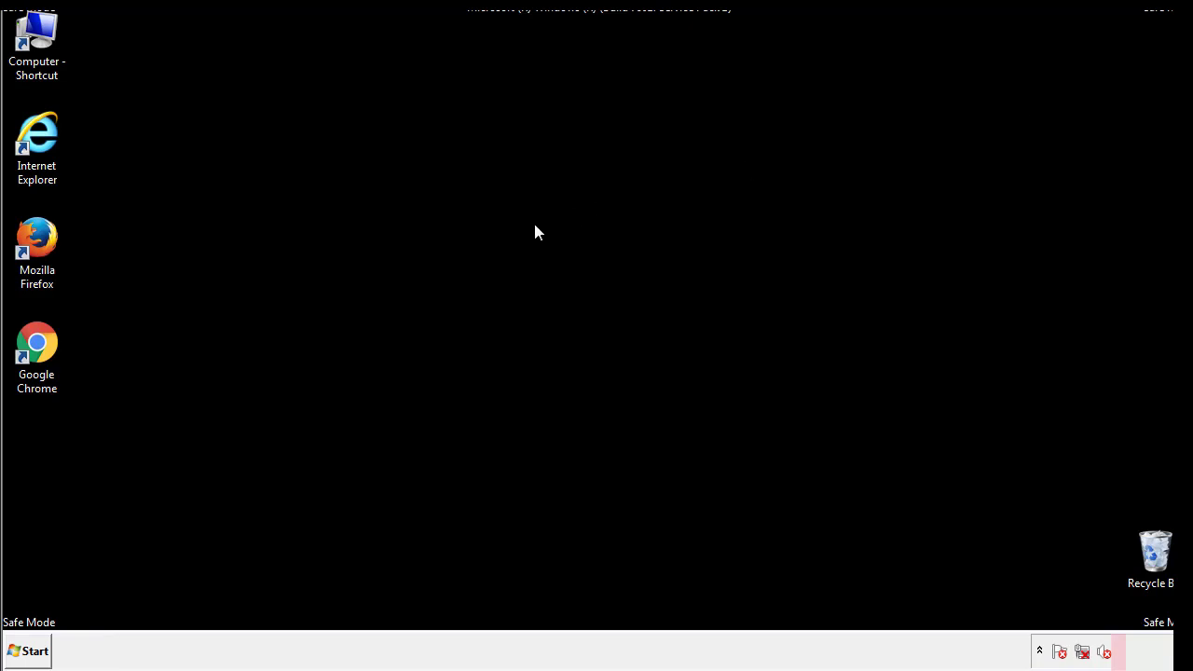
pyautogui.moveTo(48, 466)
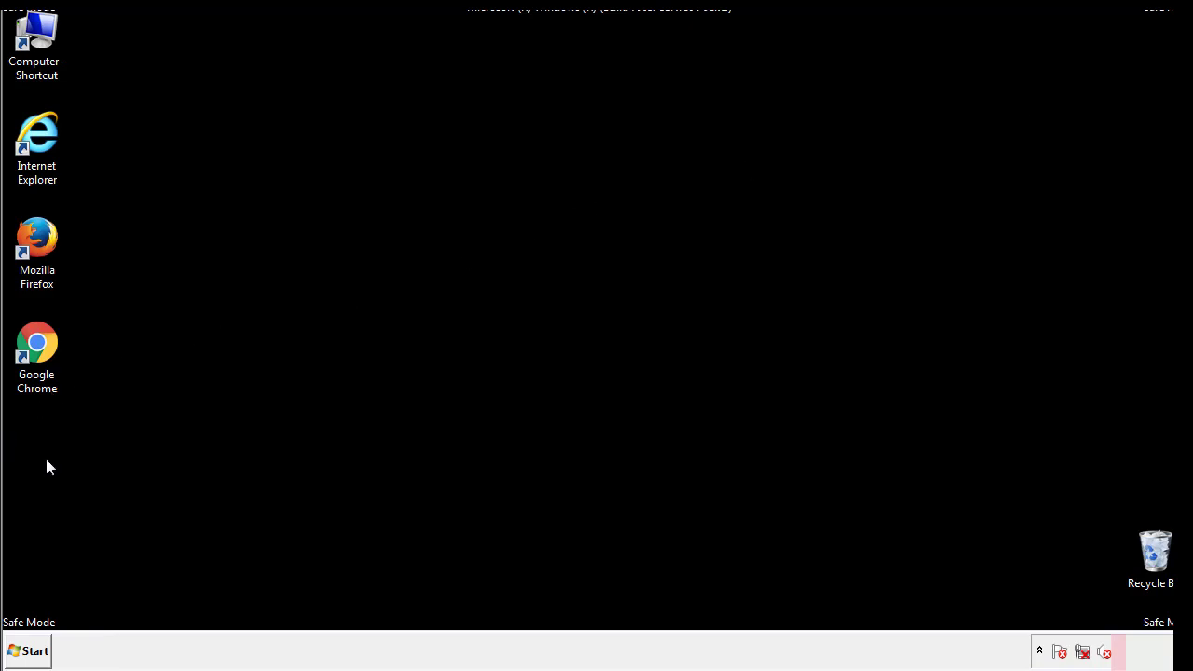
# Step: Launch System Configuration by searching 'msconfig' from the Start menu
pyautogui.click(32, 649)
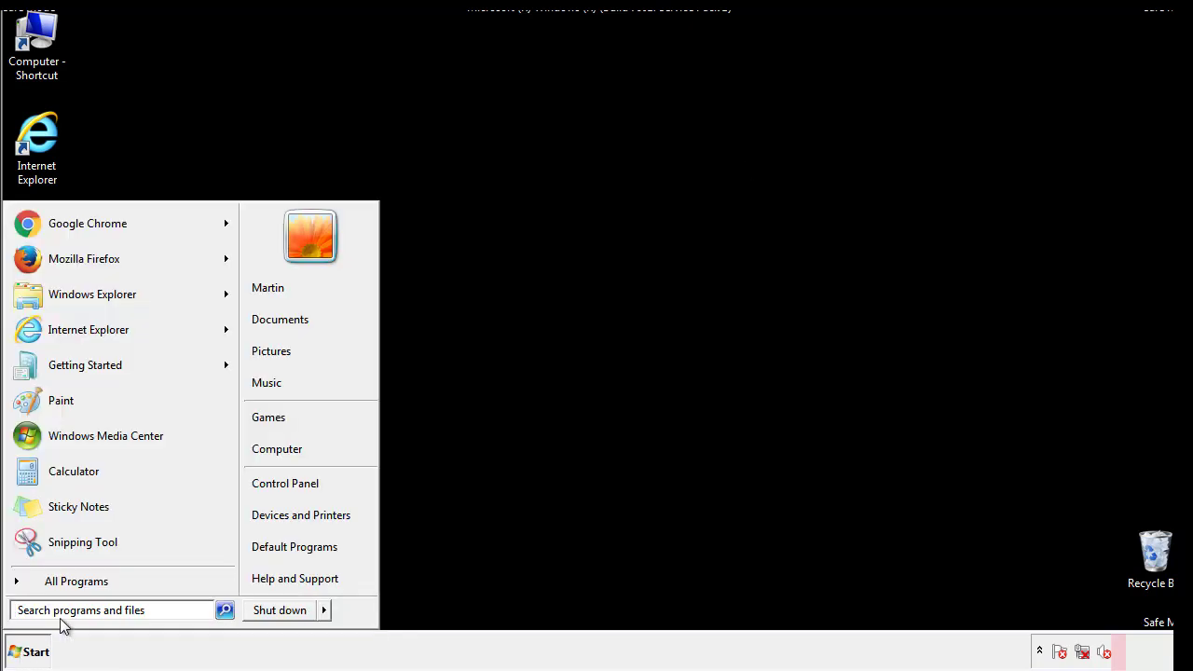
pyautogui.write('mscon')
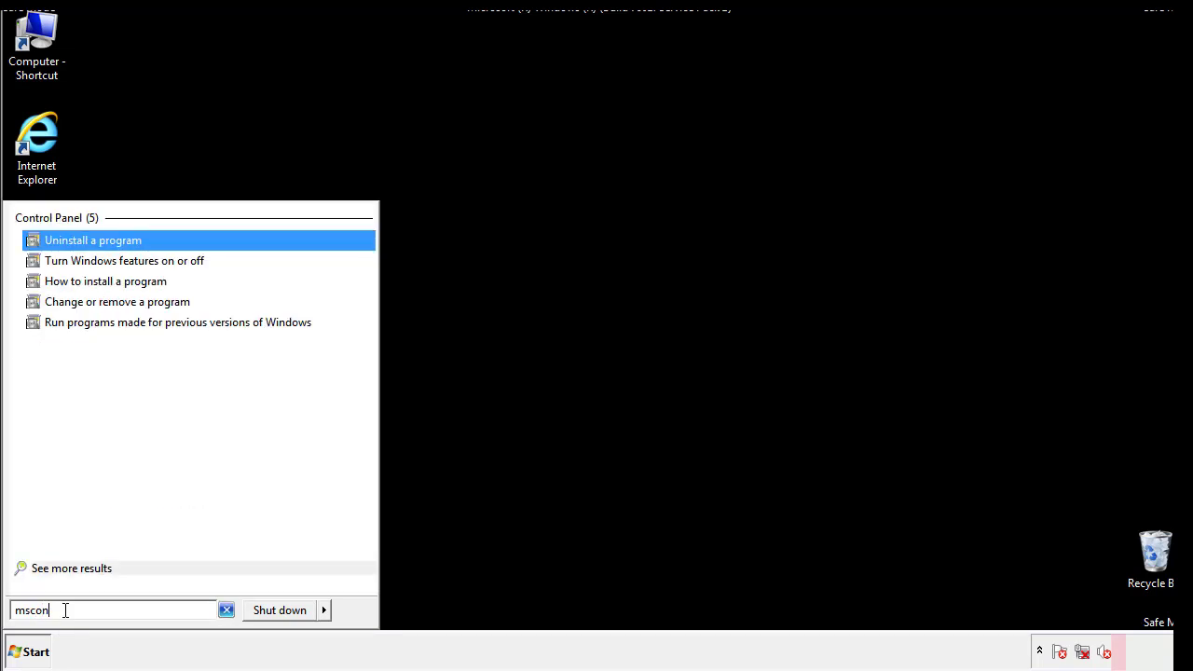
pyautogui.write('fig')
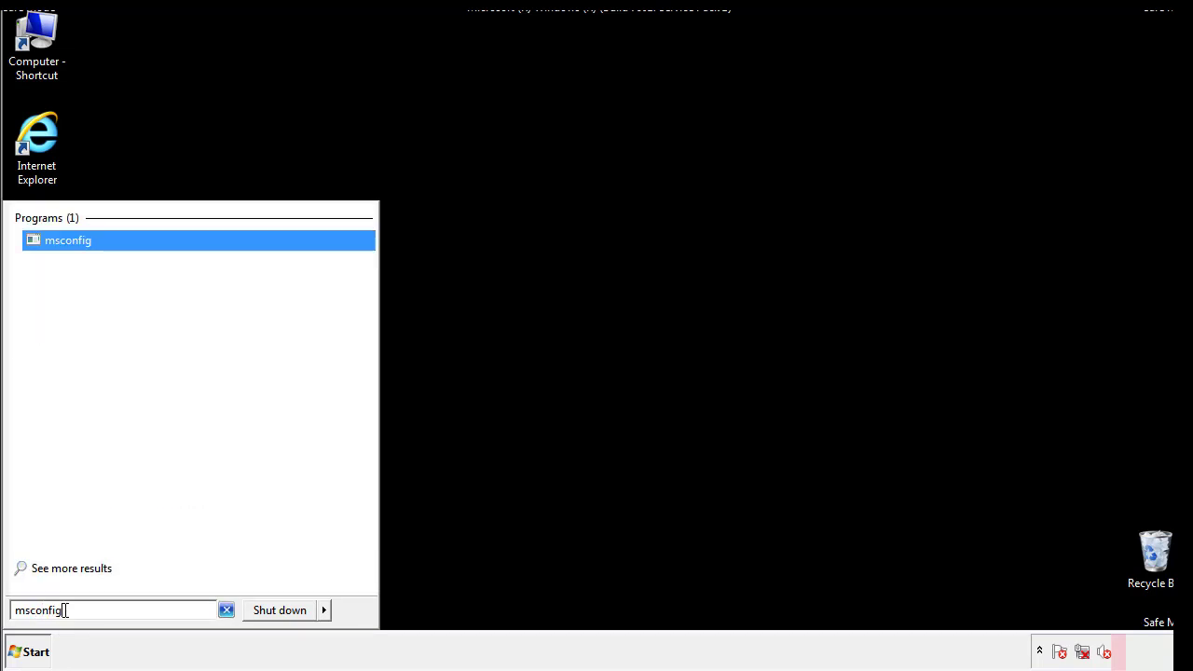
pyautogui.click(69, 242)
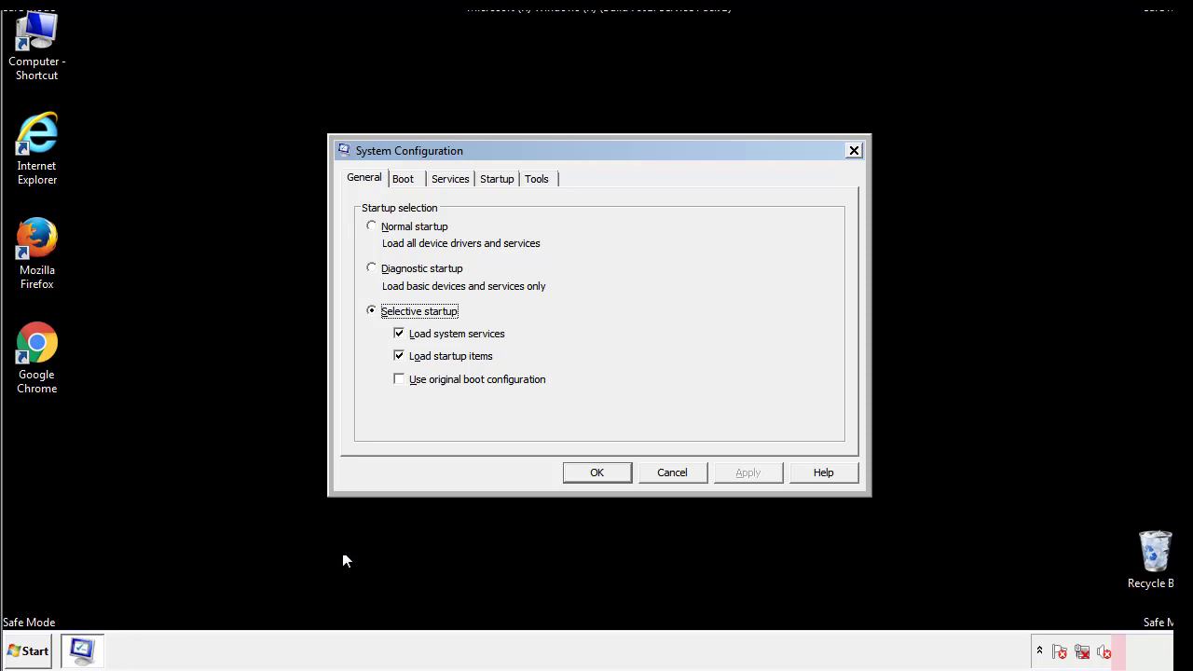
# Step: Uncheck Safe boot in the Boot options, apply the change and restart the computer
pyautogui.click(402, 179)
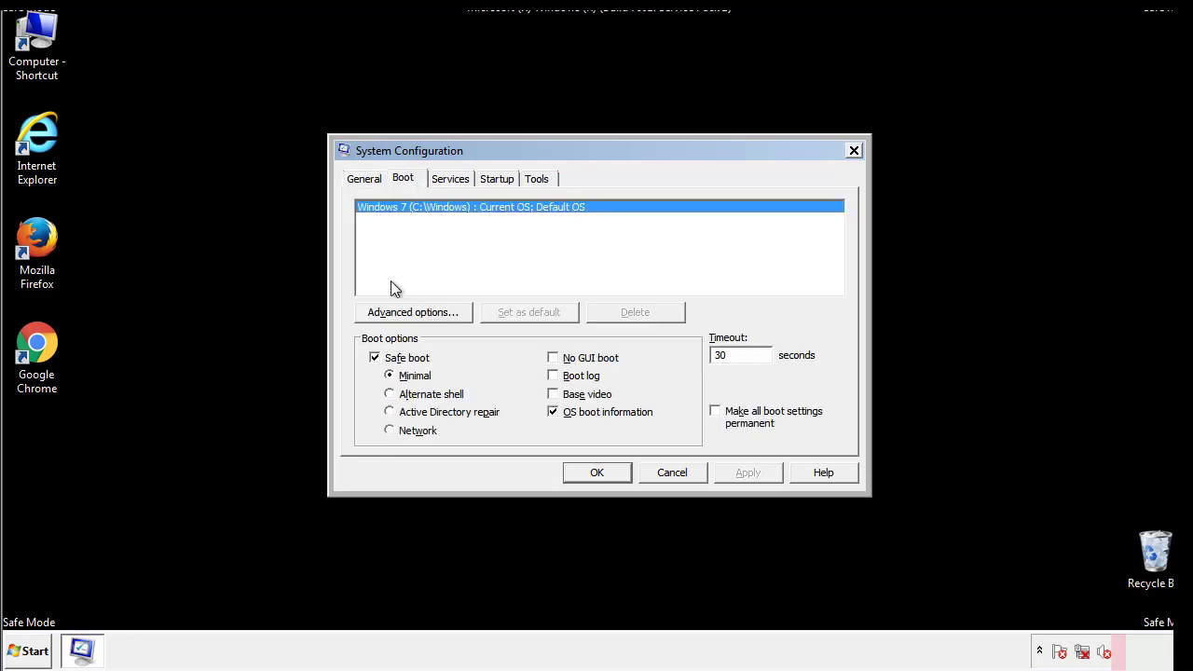
pyautogui.click(373, 358)
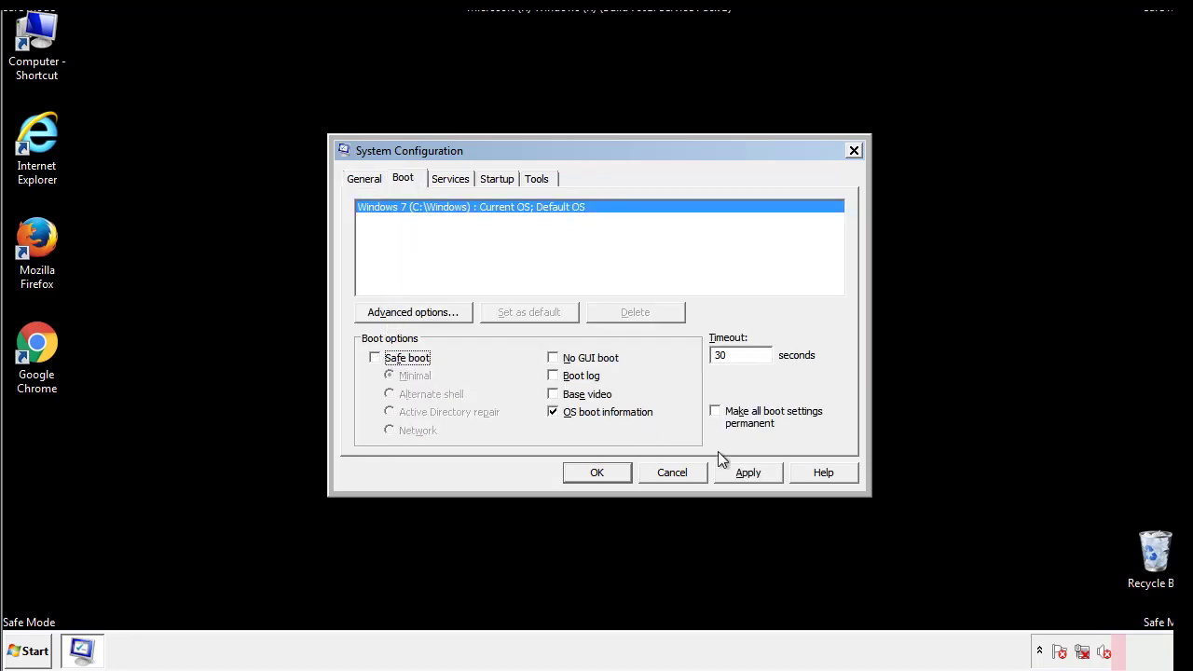
pyautogui.click(597, 473)
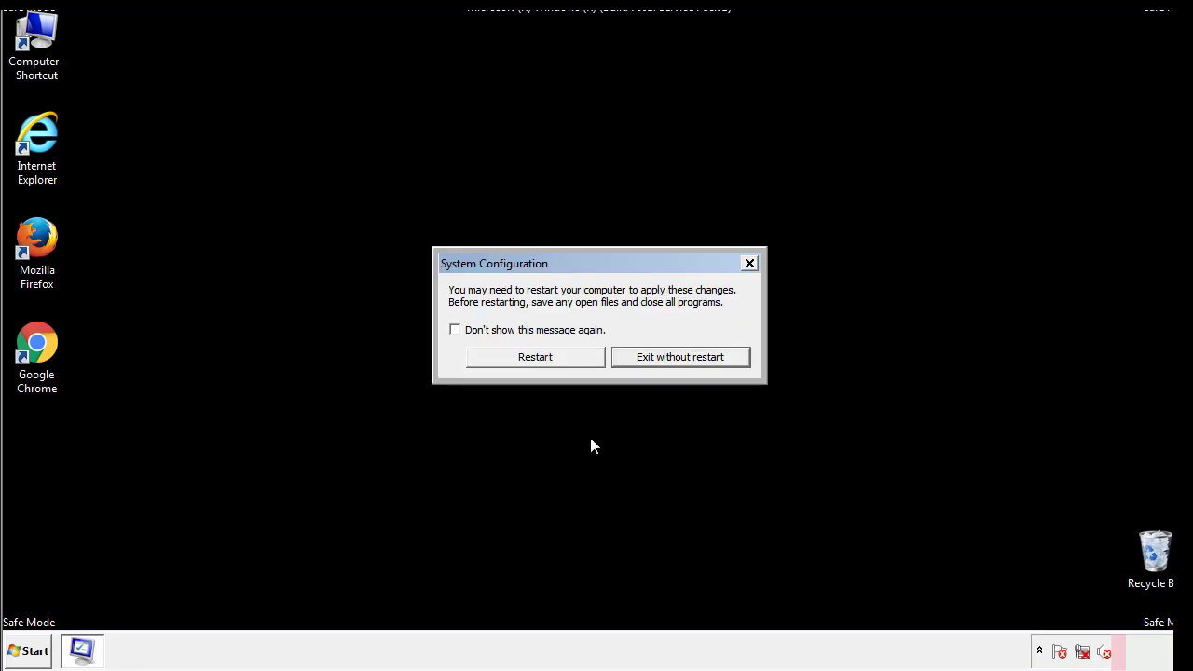
pyautogui.click(535, 358)
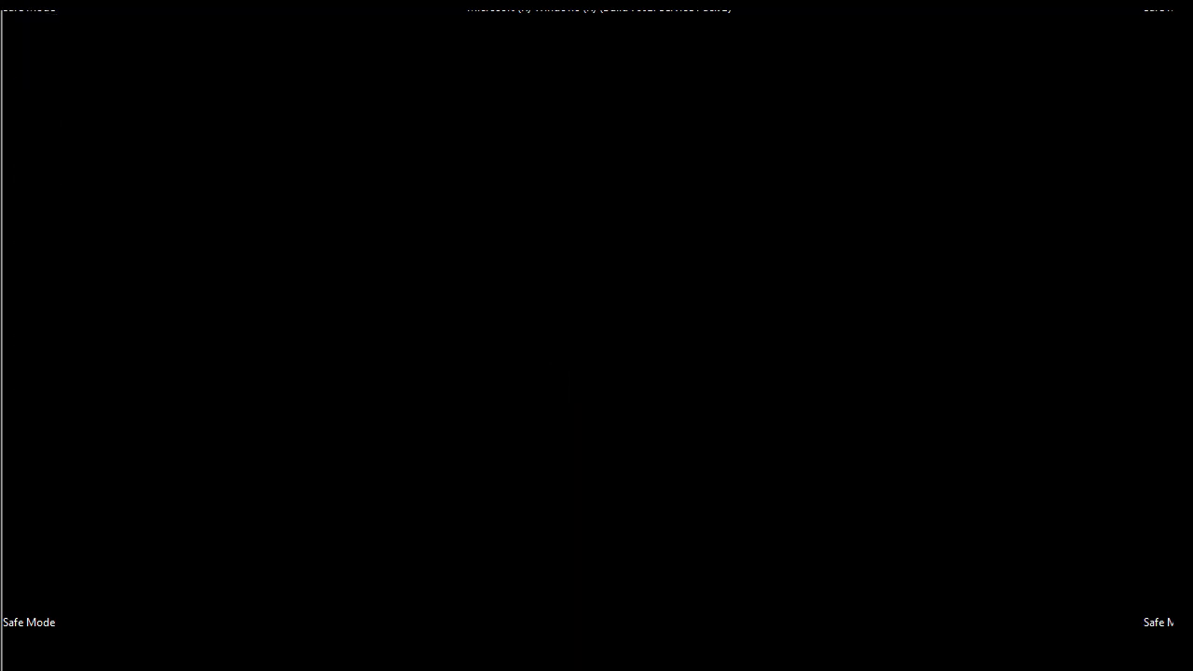